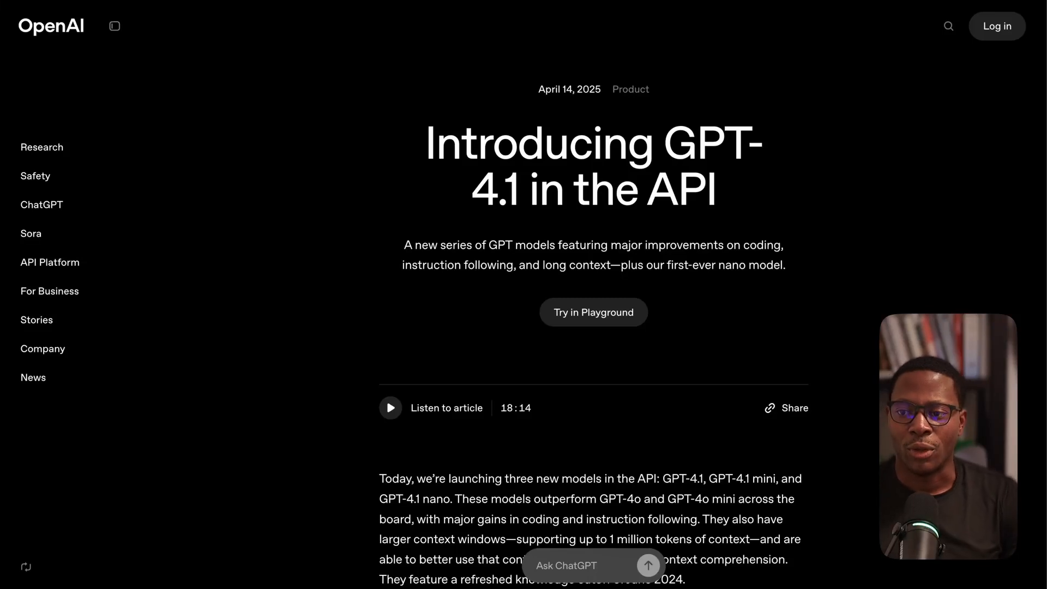
# Step: Scroll the 'Introducing GPT-4.1 in the API' page past the benchmark bullets to the intelligence-by-latency chart
pyautogui.scroll(-3)
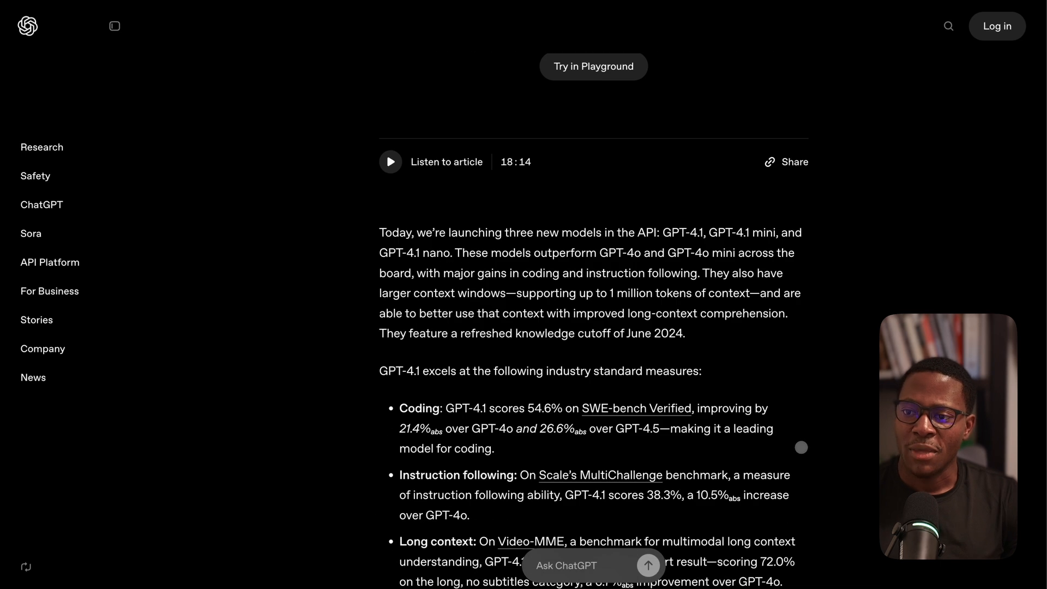
pyautogui.scroll(-3)
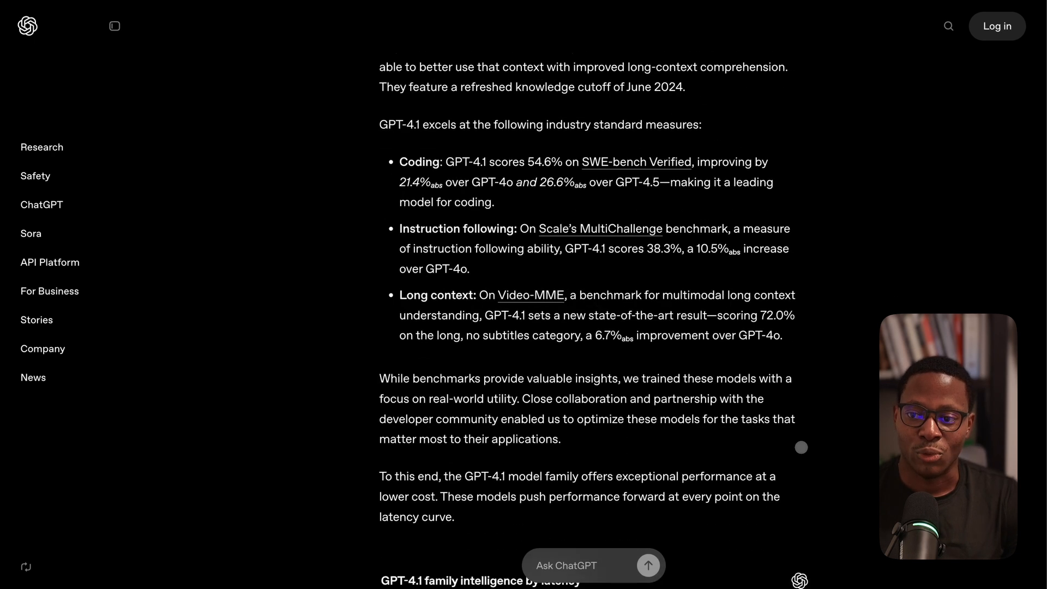
pyautogui.scroll(-3)
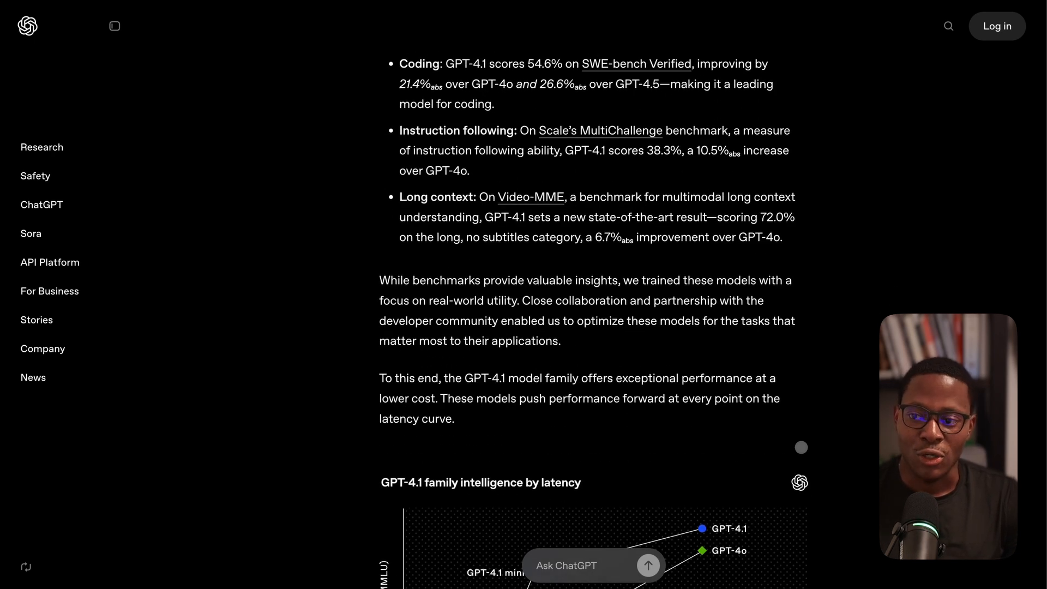
pyautogui.scroll(-3)
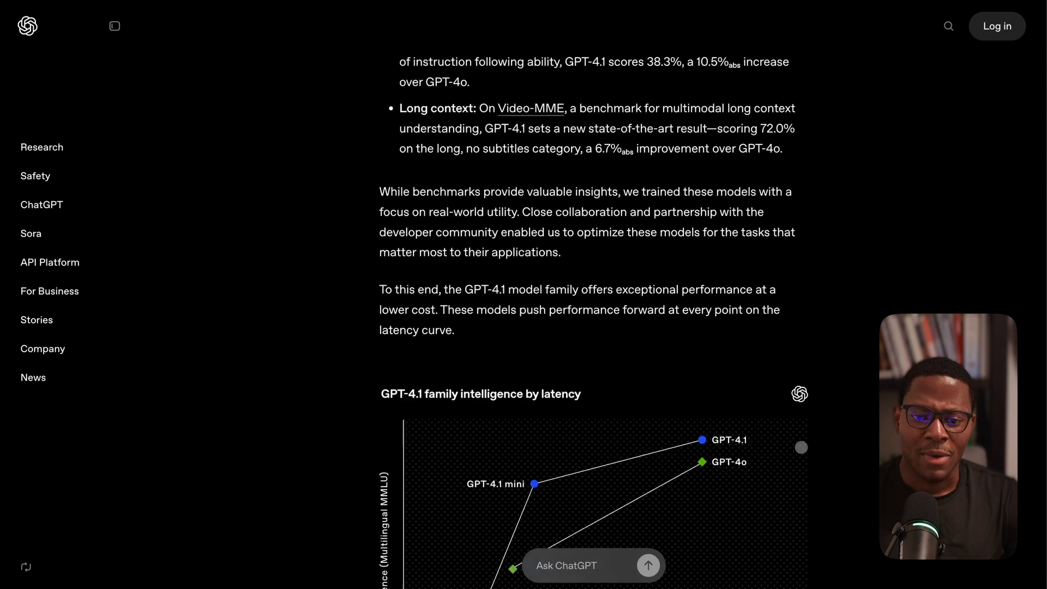
pyautogui.scroll(-3)
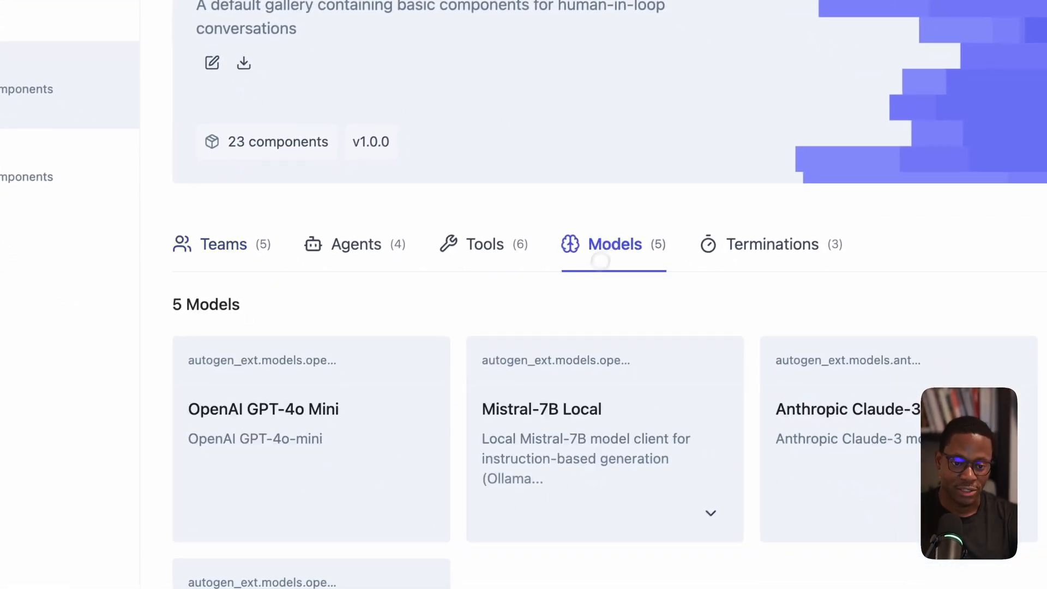
# Step: Open the GPT-4.1 model component and run its test to confirm it passes
pyautogui.scroll(-3)
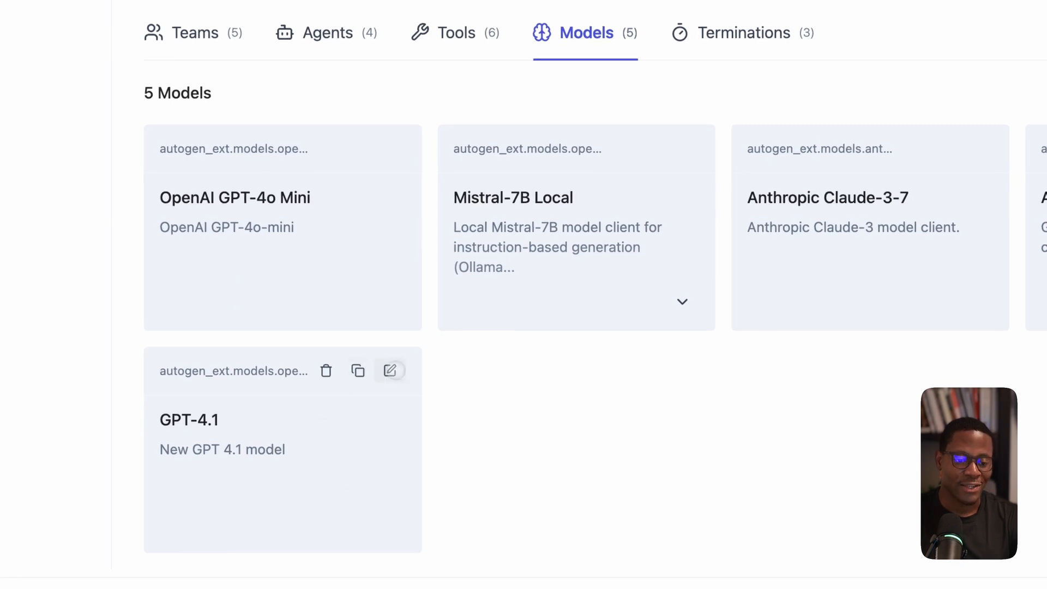
pyautogui.click(390, 371)
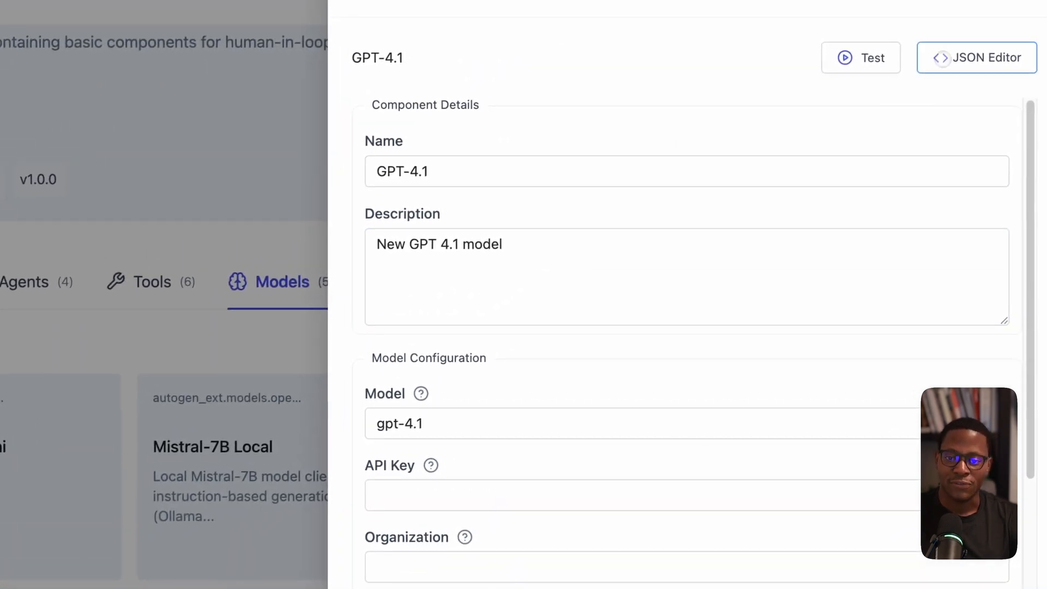
pyautogui.click(975, 57)
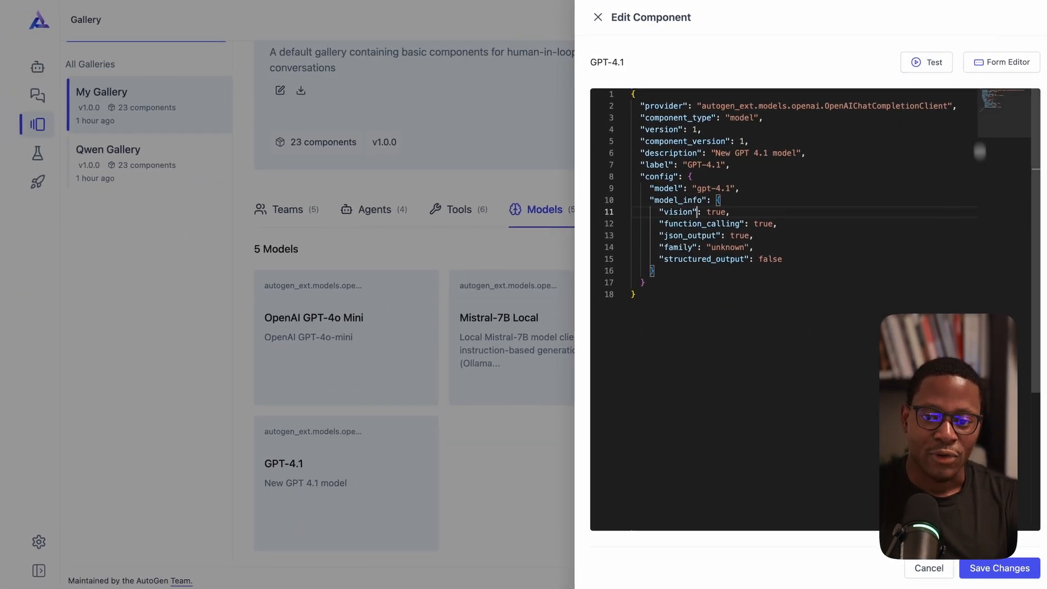
pyautogui.click(926, 62)
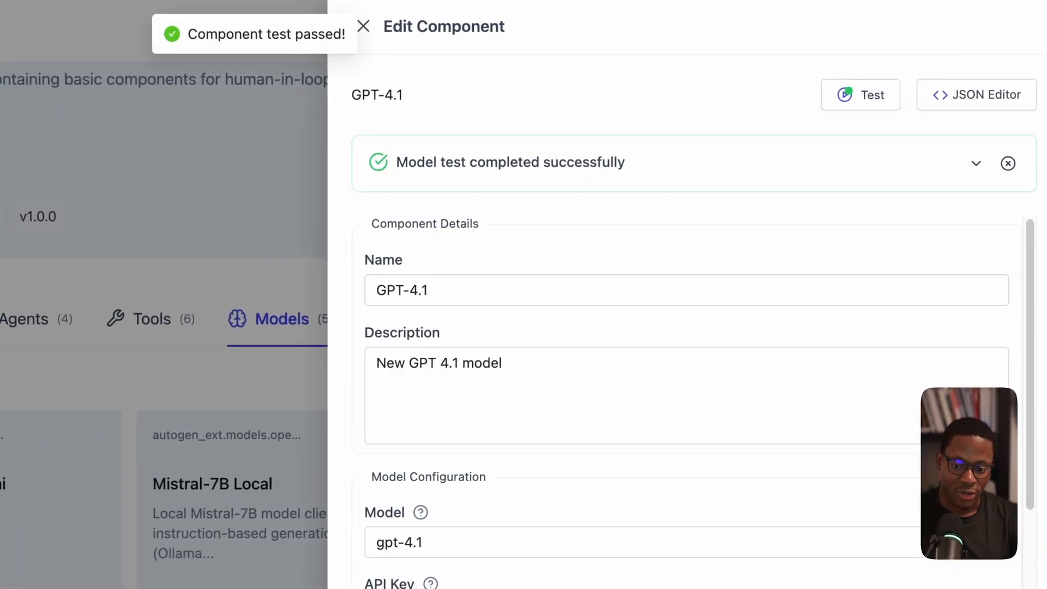
# Step: Review the gpt-4.1 model identifier and select the model_info capability block in the JSON Editor
pyautogui.click(667, 542)
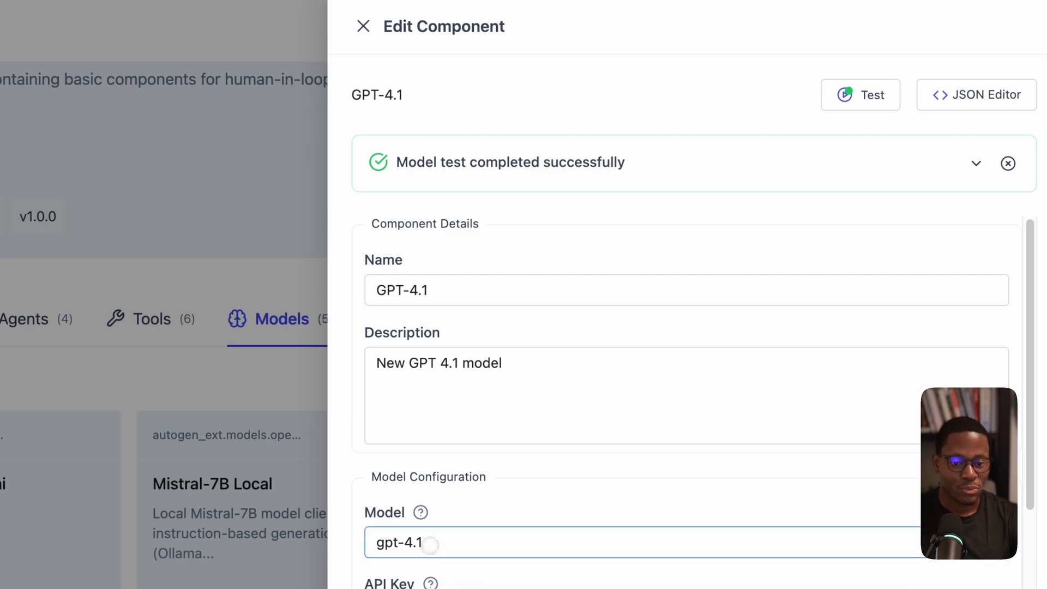
pyautogui.doubleClick(399, 542)
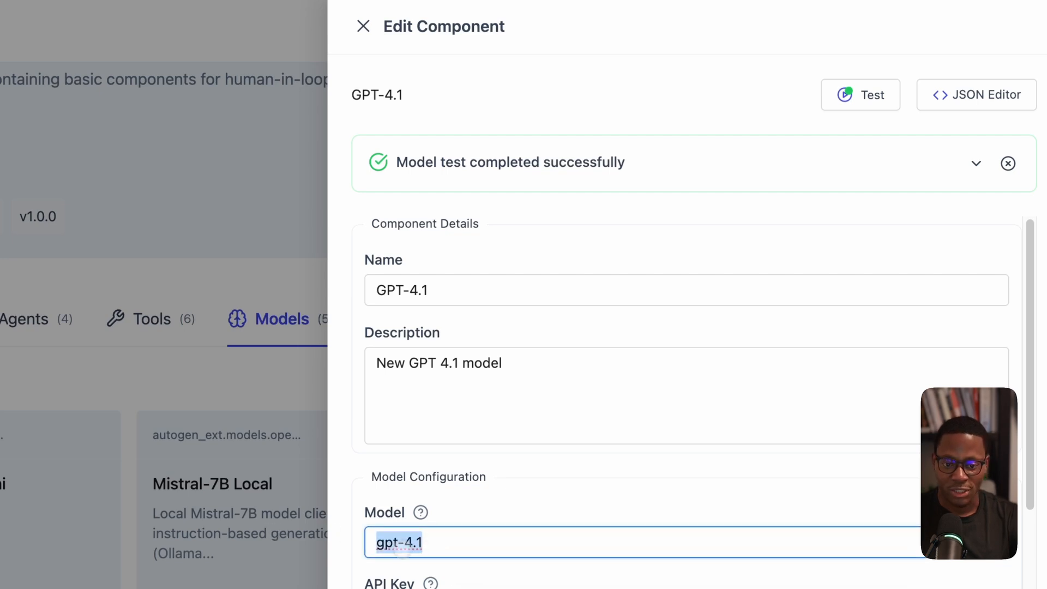
pyautogui.click(976, 94)
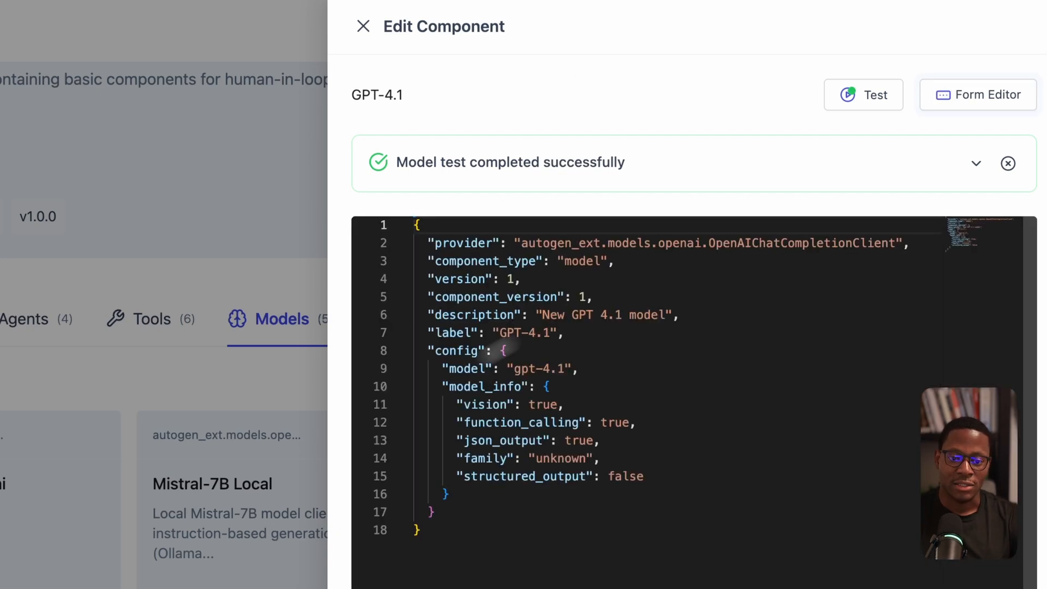
pyautogui.moveTo(444, 386); pyautogui.dragTo(433, 513)
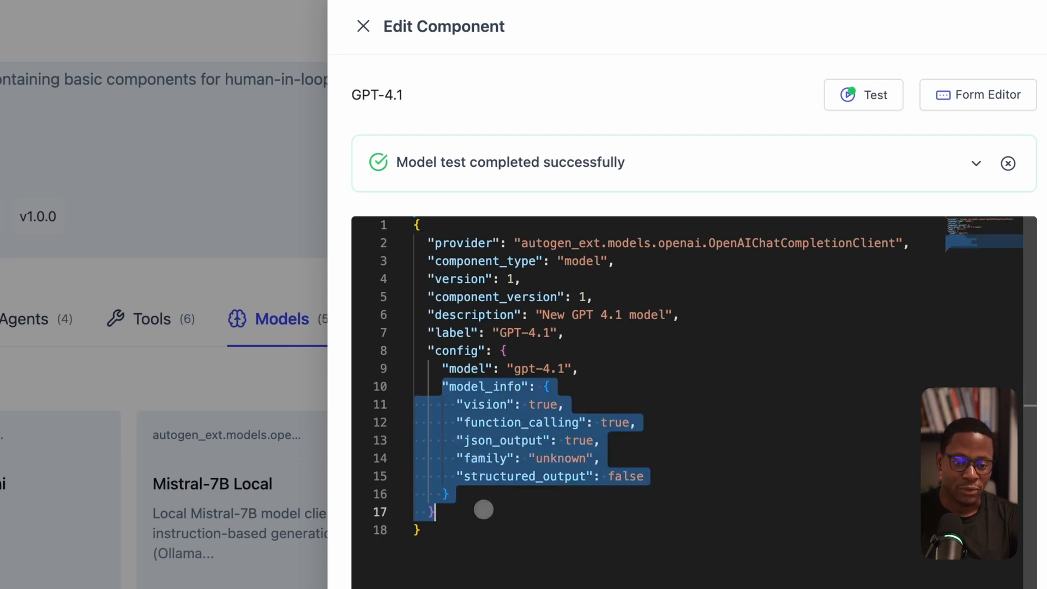
pyautogui.click(363, 26)
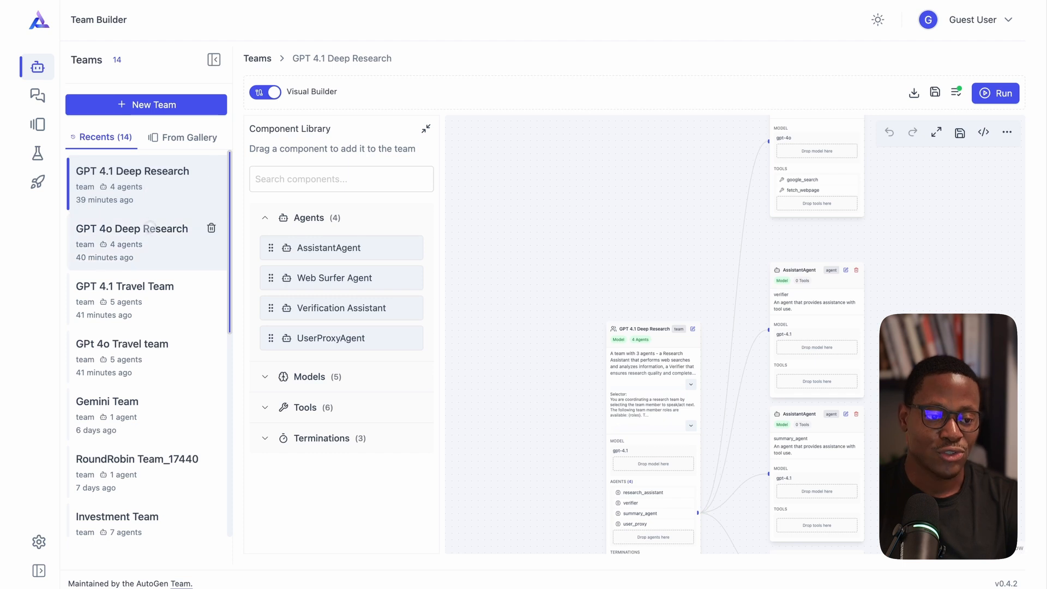
# Step: Inspect the GPT 4.1 Deep Research team graph and the Models list in the Component Library
pyautogui.scroll(-3)
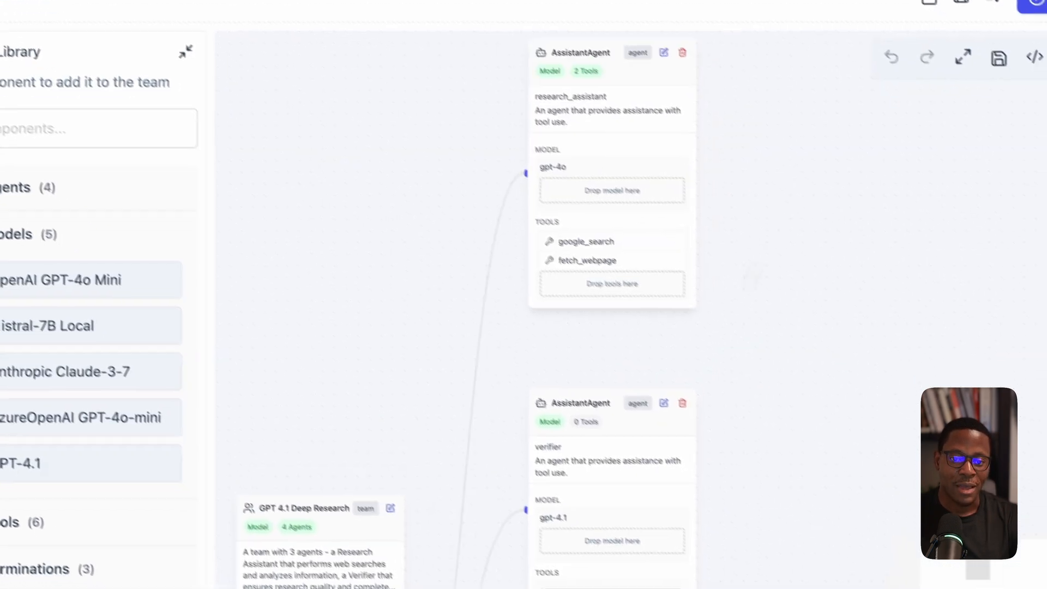
pyautogui.scroll(-3)
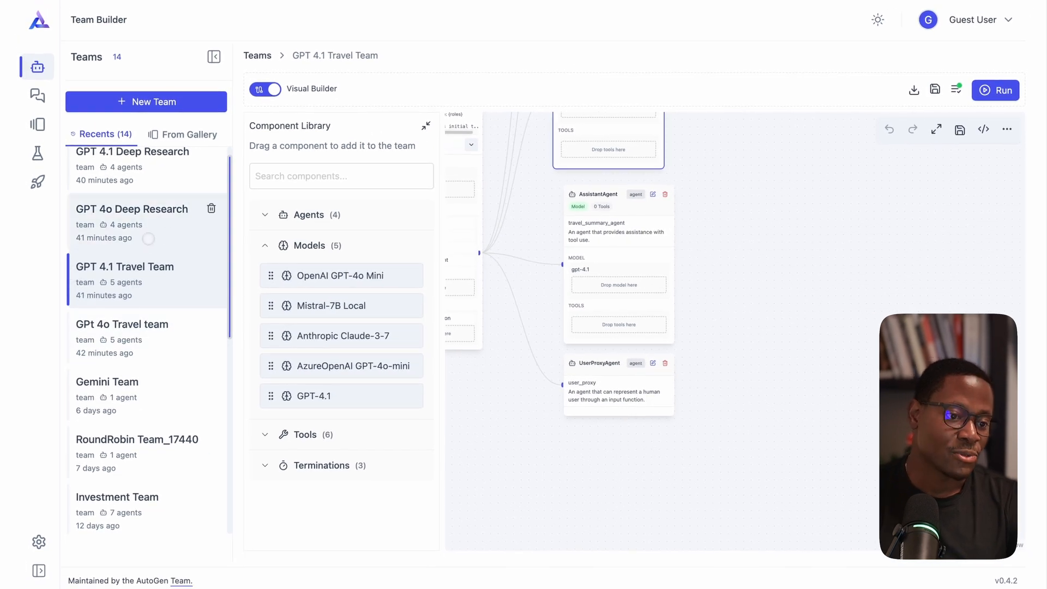
pyautogui.moveTo(38, 96)
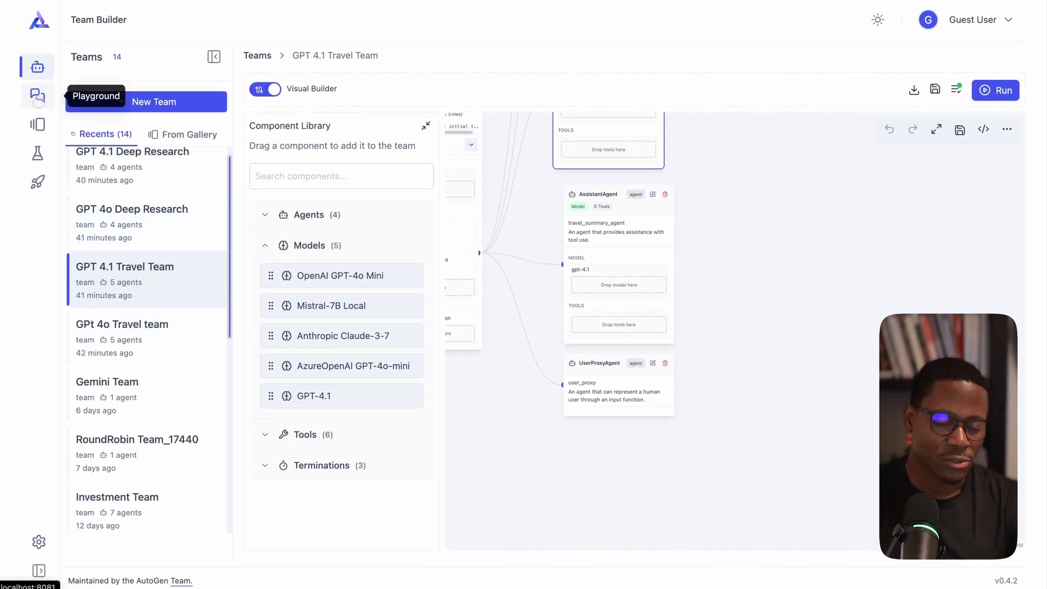
# Step: In the Playground, create two new sessions using the GPT 4.1 Travel Team
pyautogui.click(38, 96)
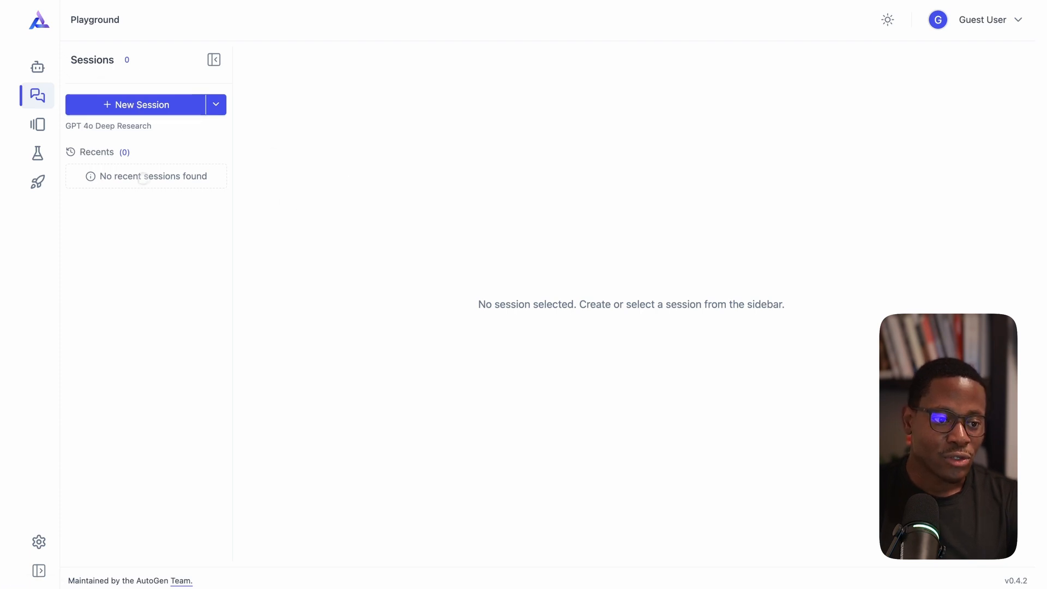
pyautogui.click(215, 105)
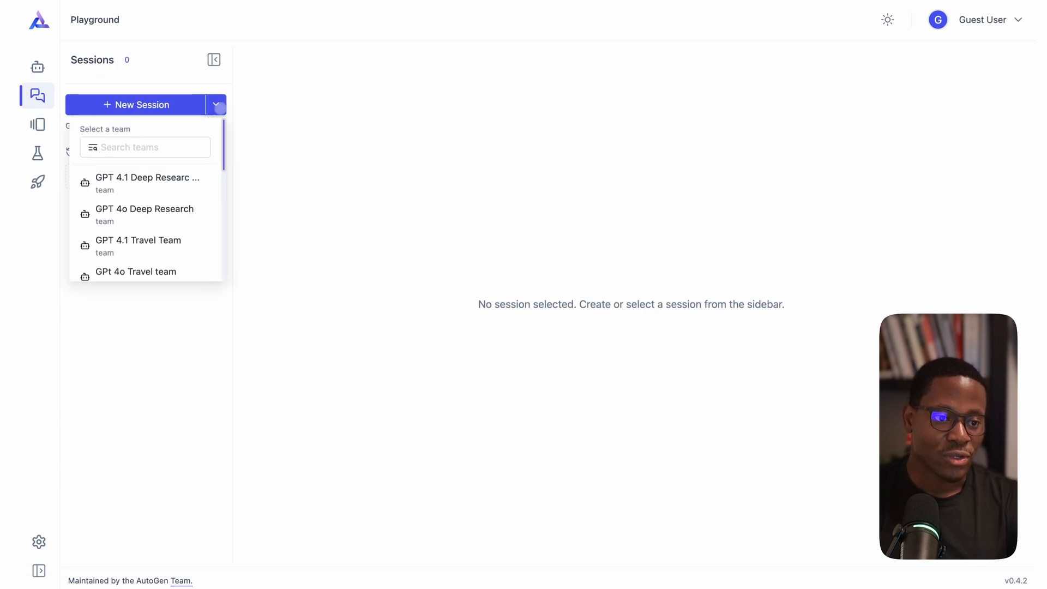
pyautogui.scroll(-3)
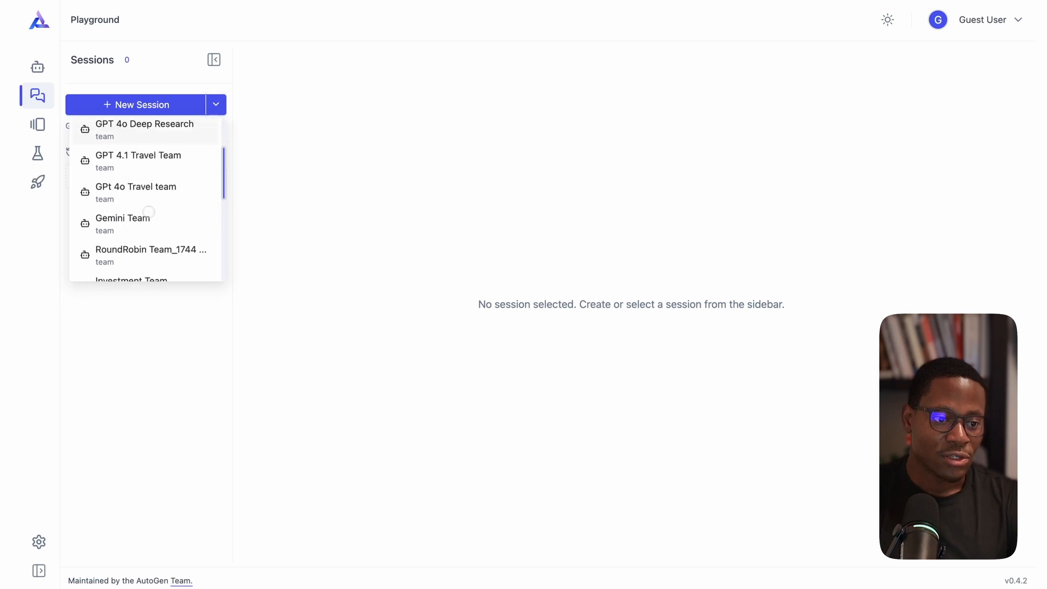
pyautogui.click(138, 155)
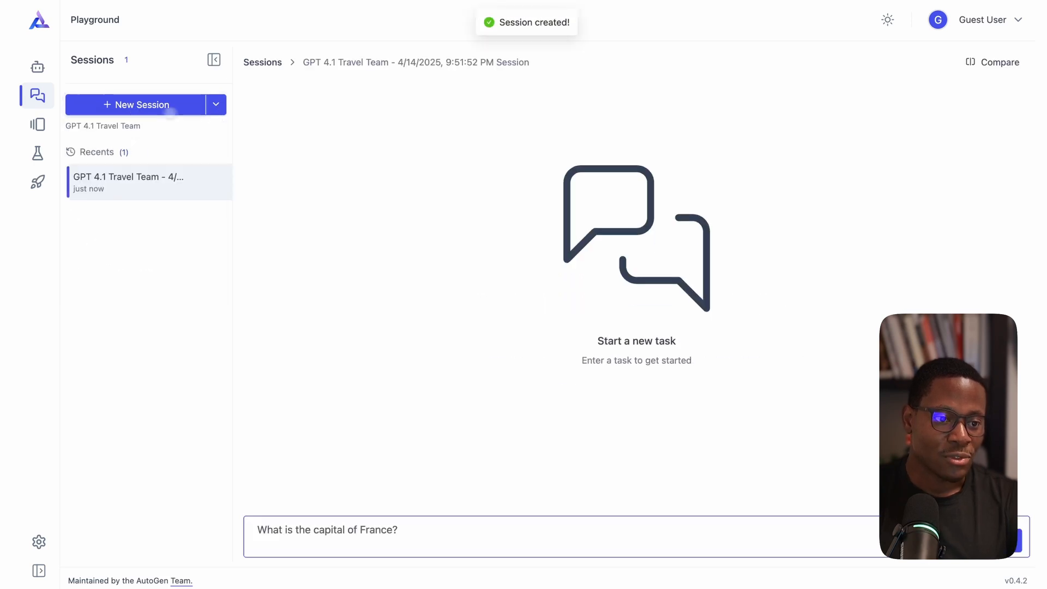
pyautogui.click(215, 104)
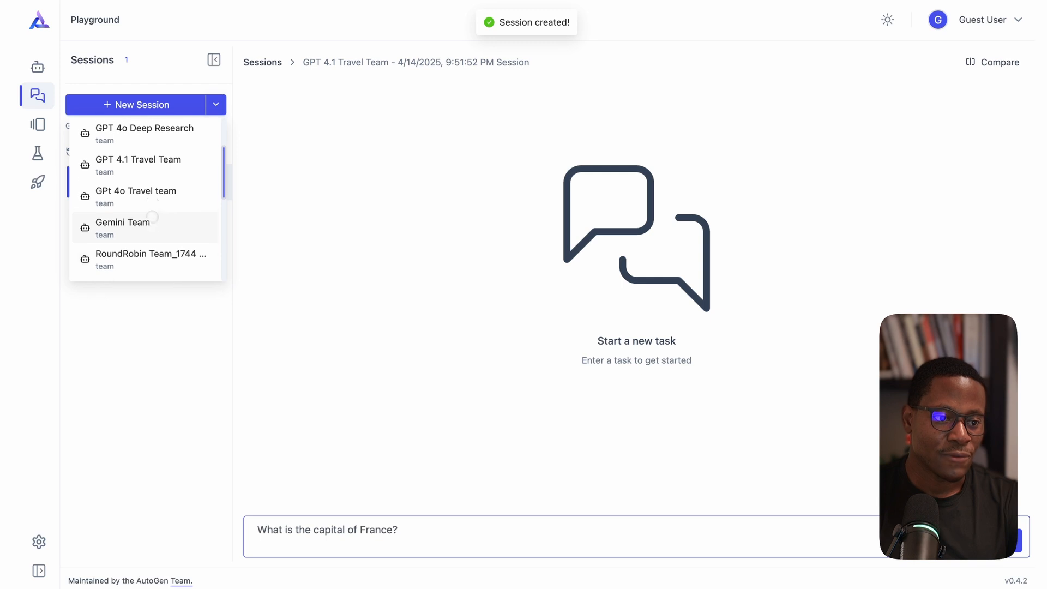
pyautogui.click(138, 165)
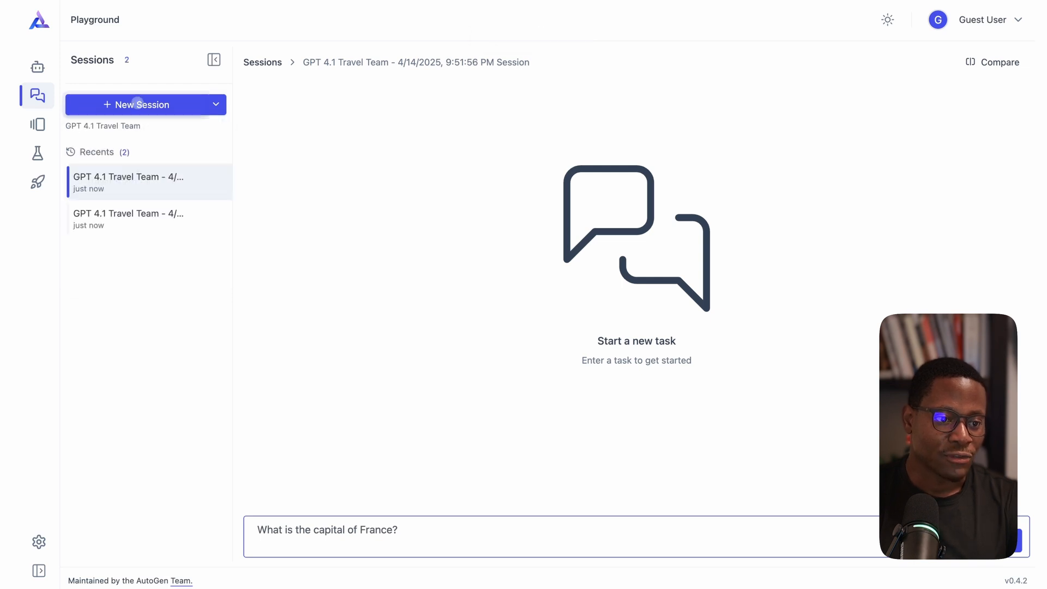
# Step: Start a GPt 4o Travel team session and delete the duplicate GPT 4.1 Travel Team session
pyautogui.click(216, 104)
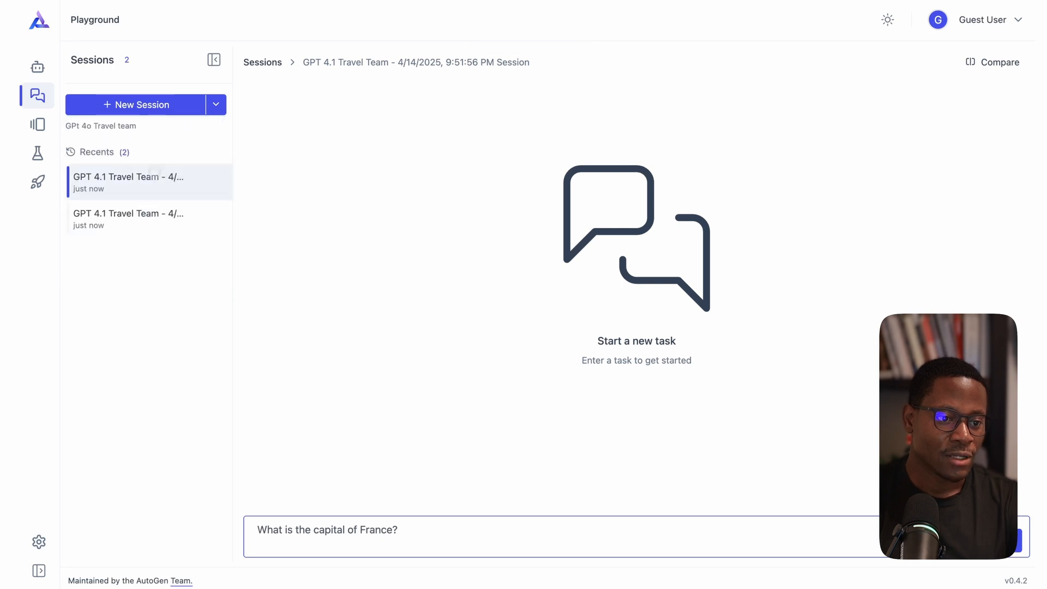
pyautogui.click(136, 105)
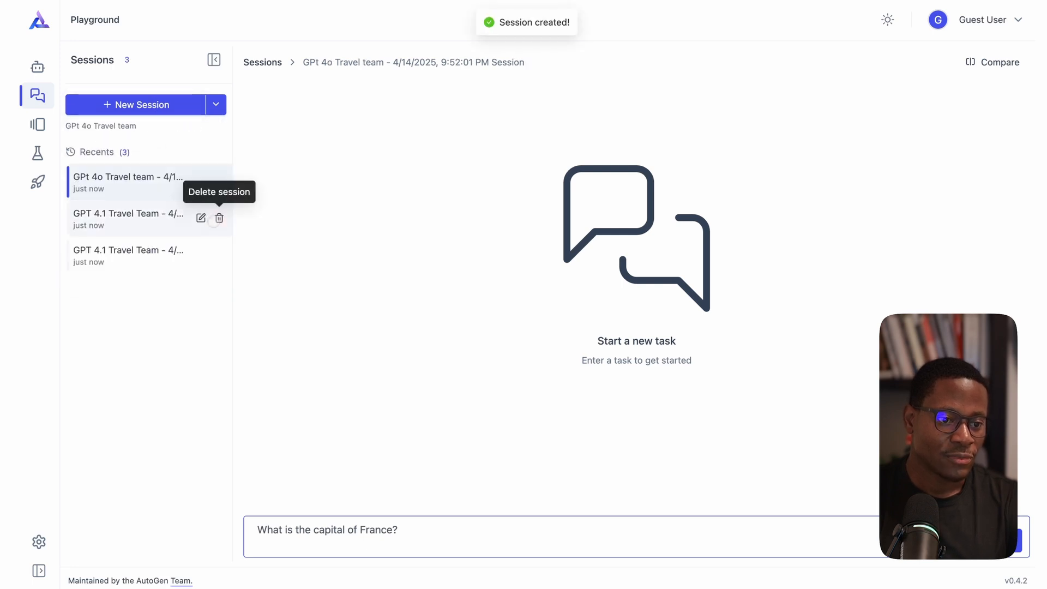
pyautogui.click(219, 219)
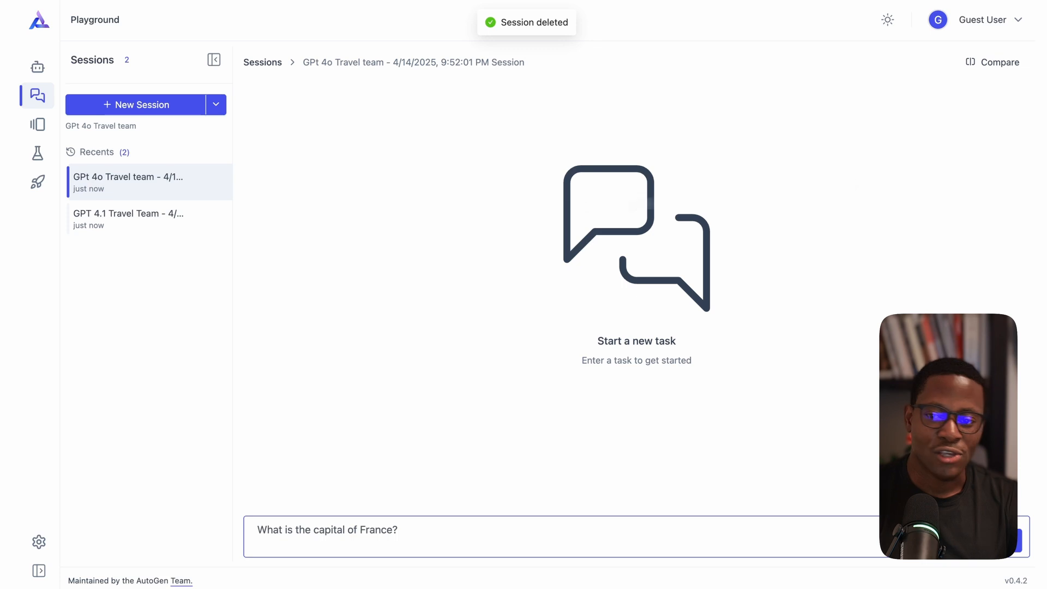
pyautogui.click(993, 62)
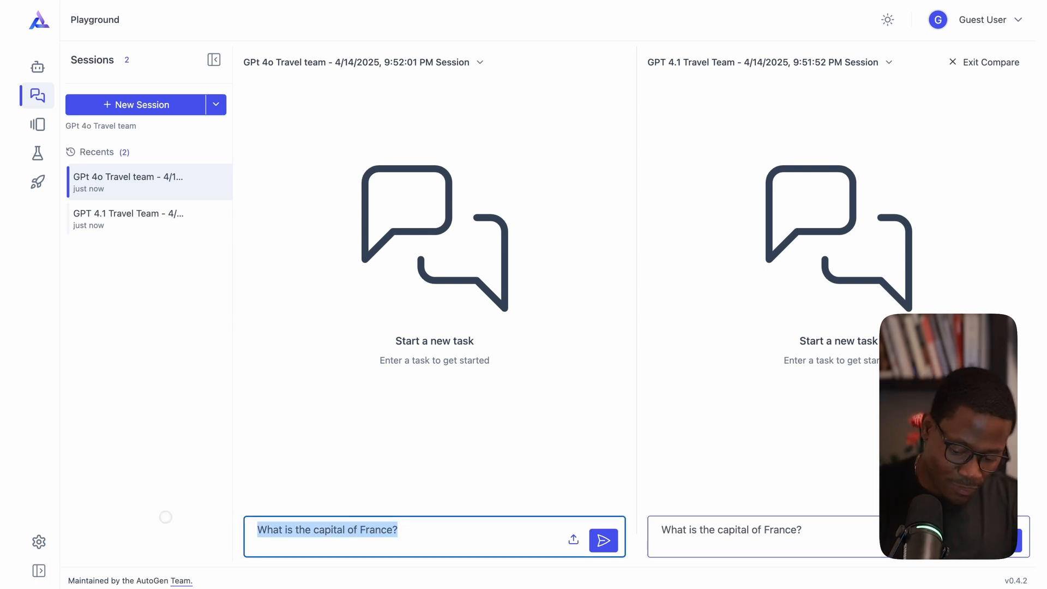
# Step: Enter 'plan a two day trip to barcelona' as the request for both travel team sessions
pyautogui.write('plan a two day t')
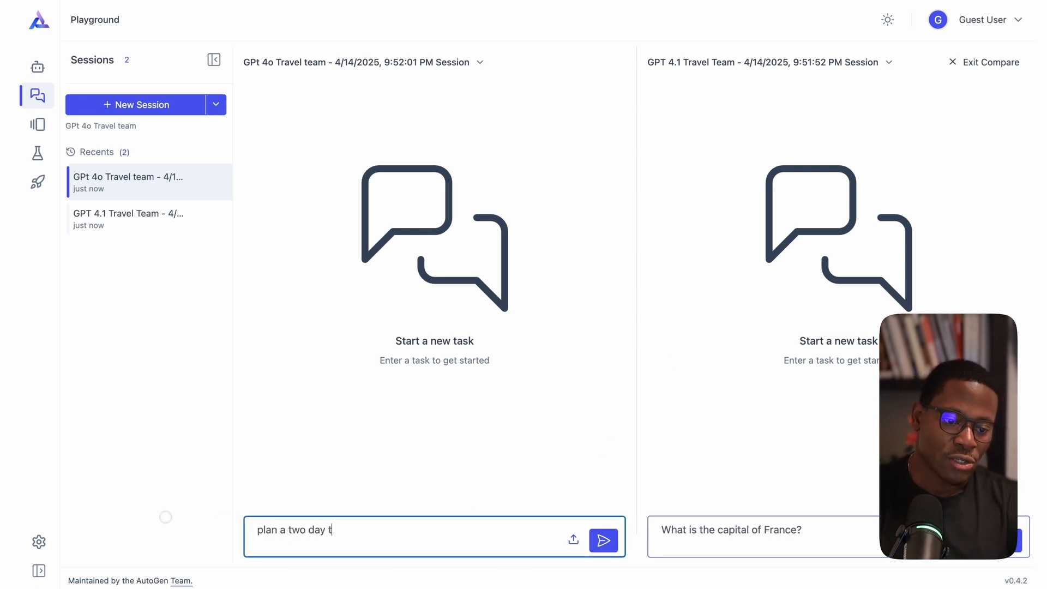
pyautogui.write('rip to barcelona')
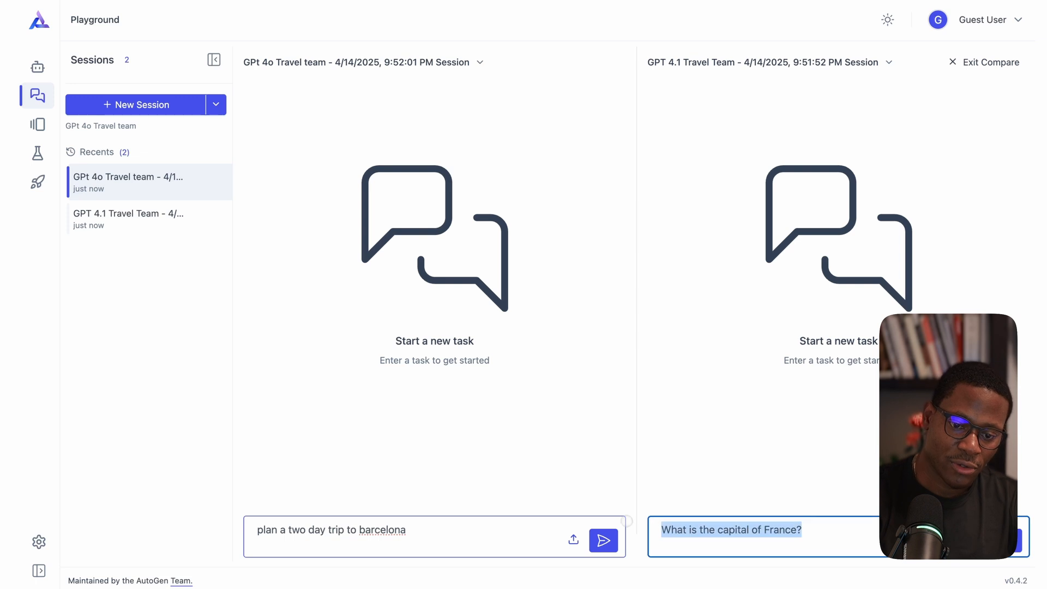
pyautogui.click(602, 540)
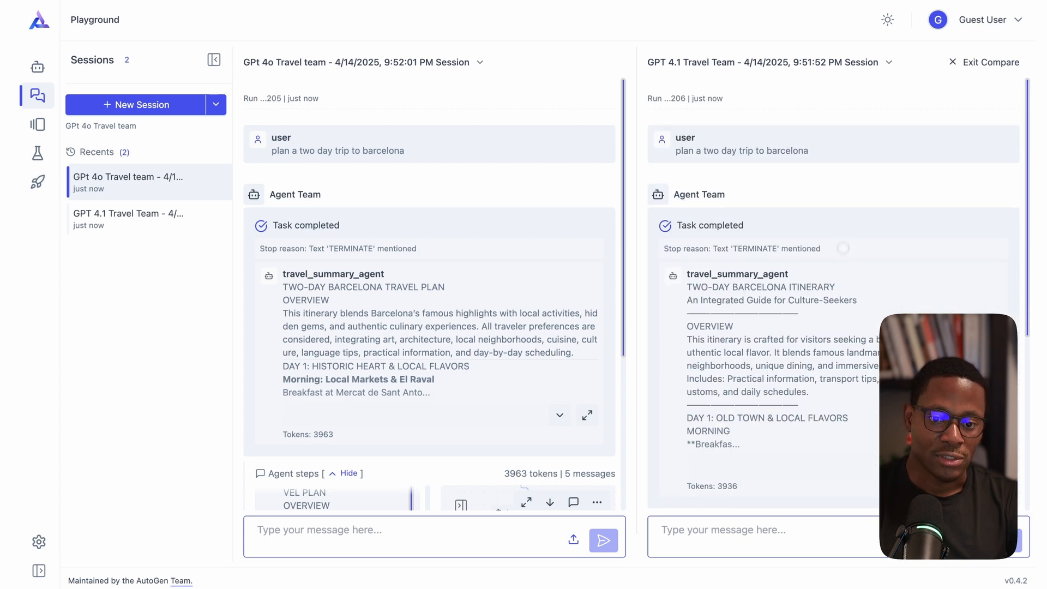
pyautogui.moveTo(586, 415)
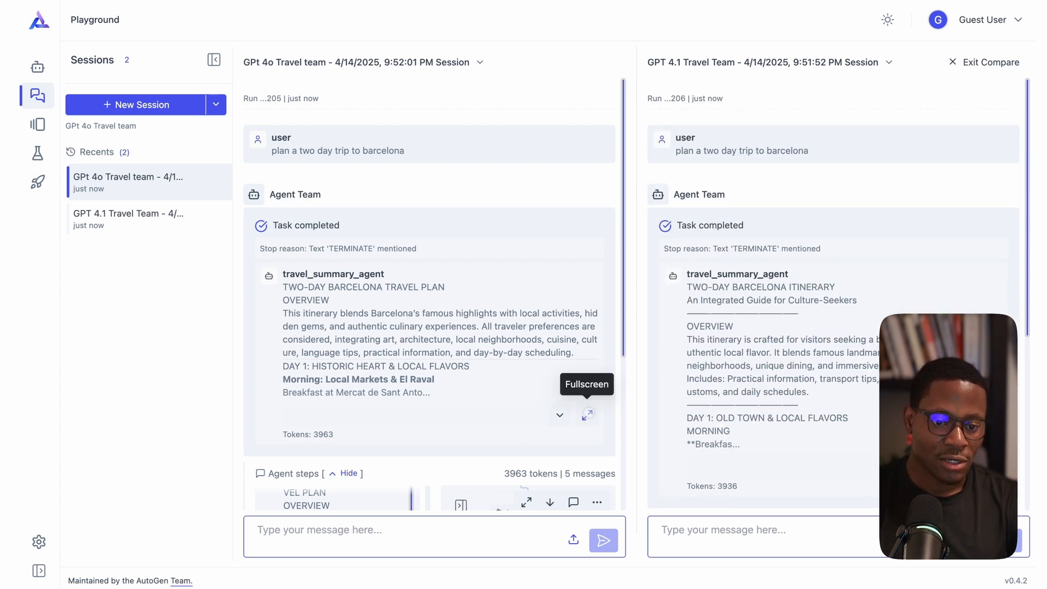
# Step: Read the GPT-4o team's Barcelona plan in fullscreen and highlight its Practical Information section
pyautogui.click(588, 415)
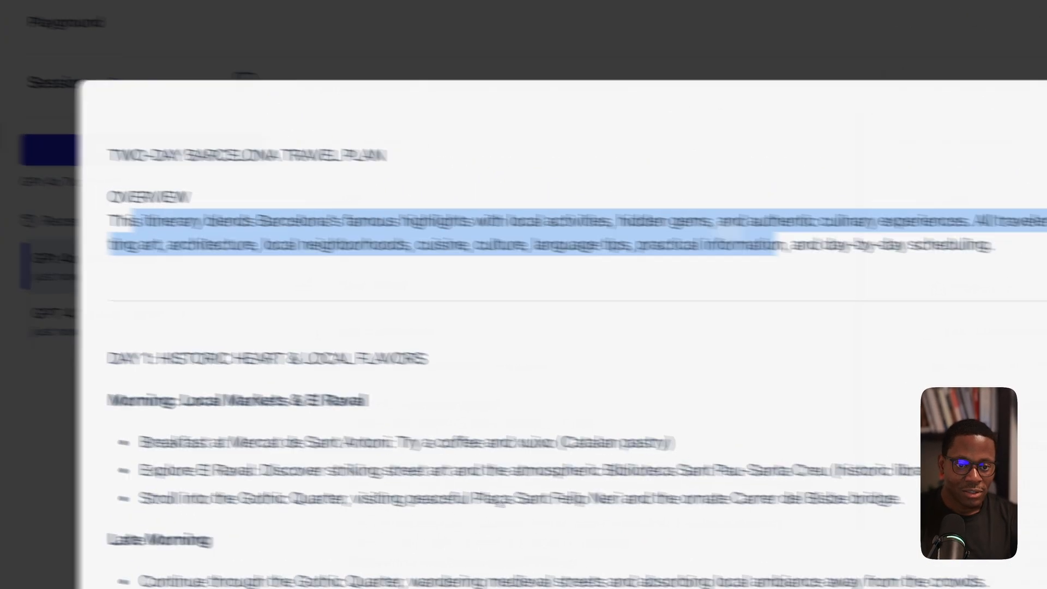
pyautogui.scroll(-3)
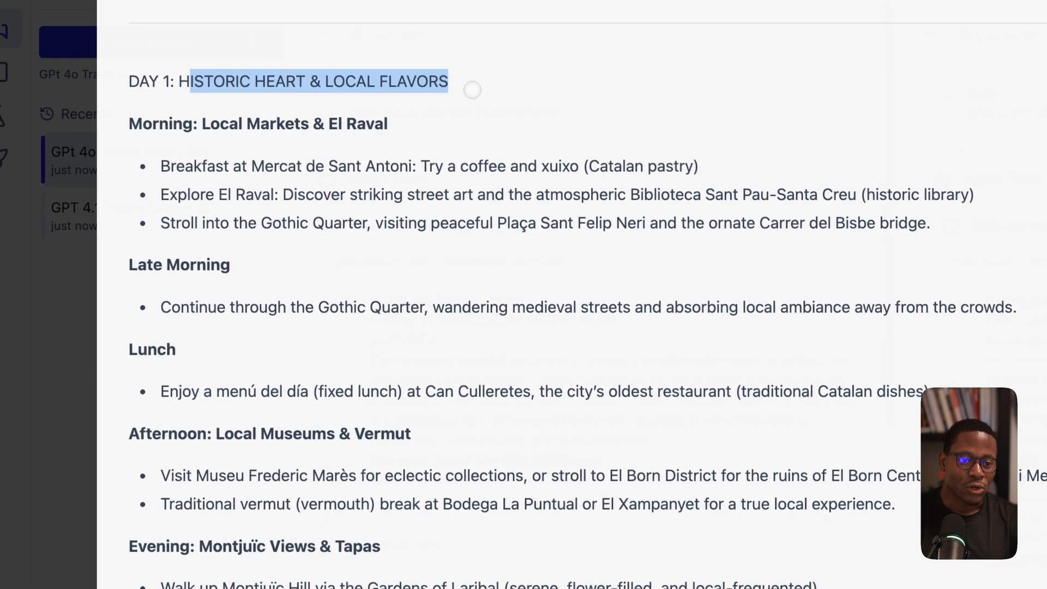
pyautogui.scroll(-3)
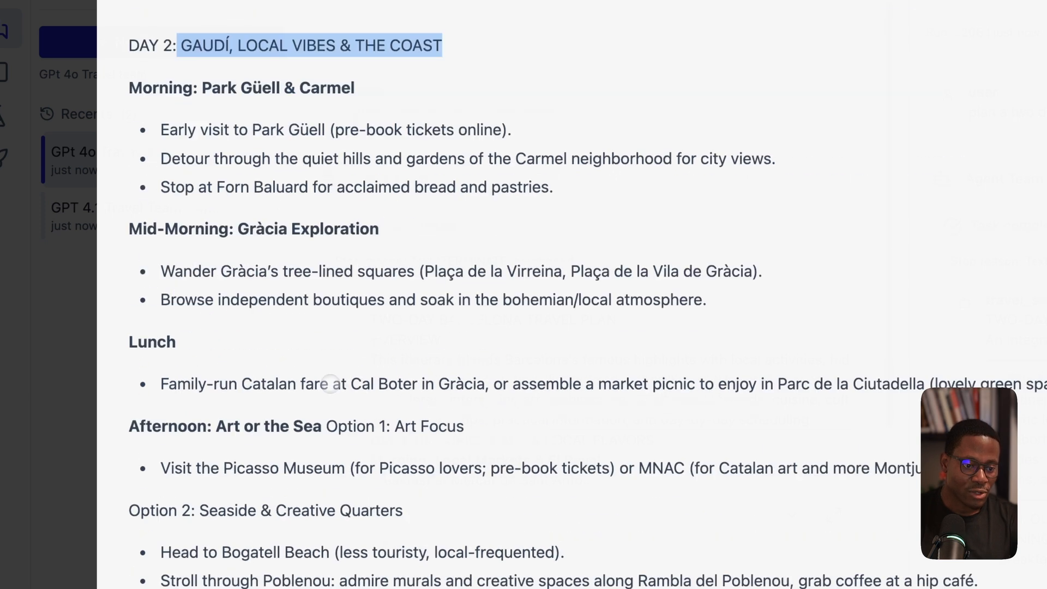
pyautogui.scroll(-3)
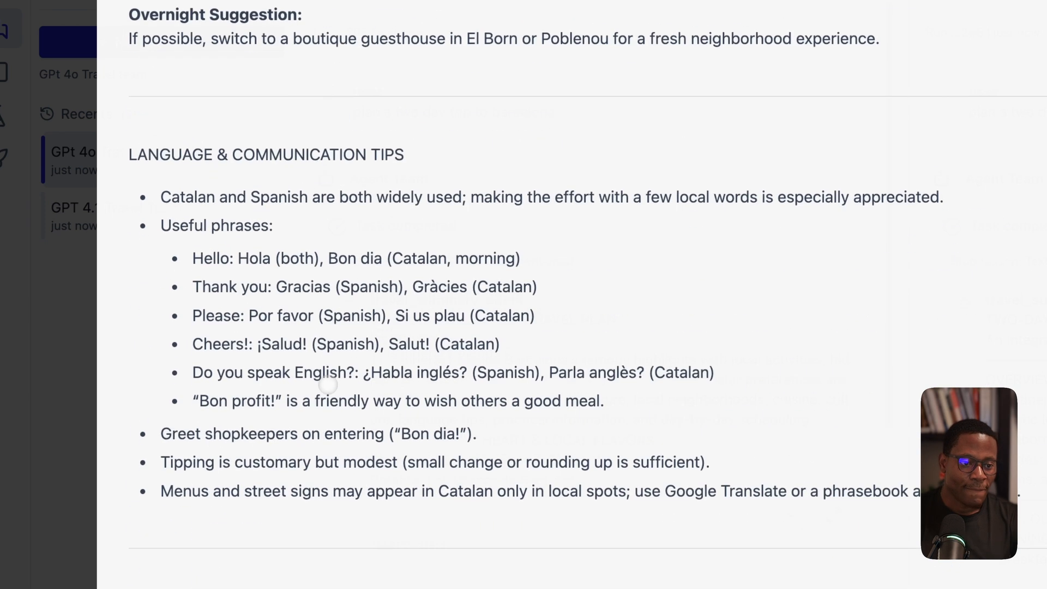
pyautogui.moveTo(170, 154); pyautogui.dragTo(497, 343)
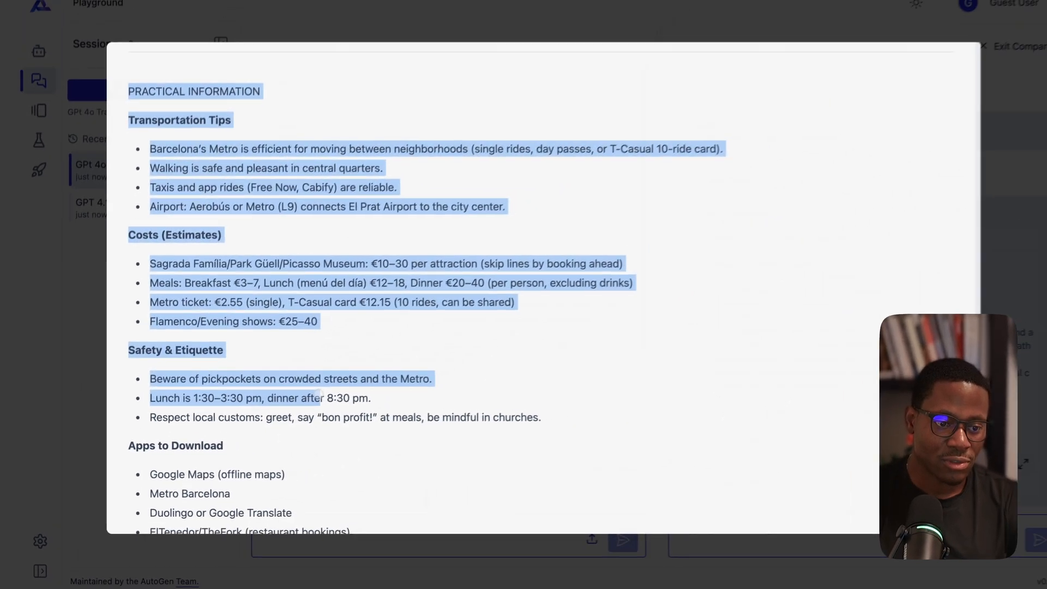
pyautogui.scroll(-3)
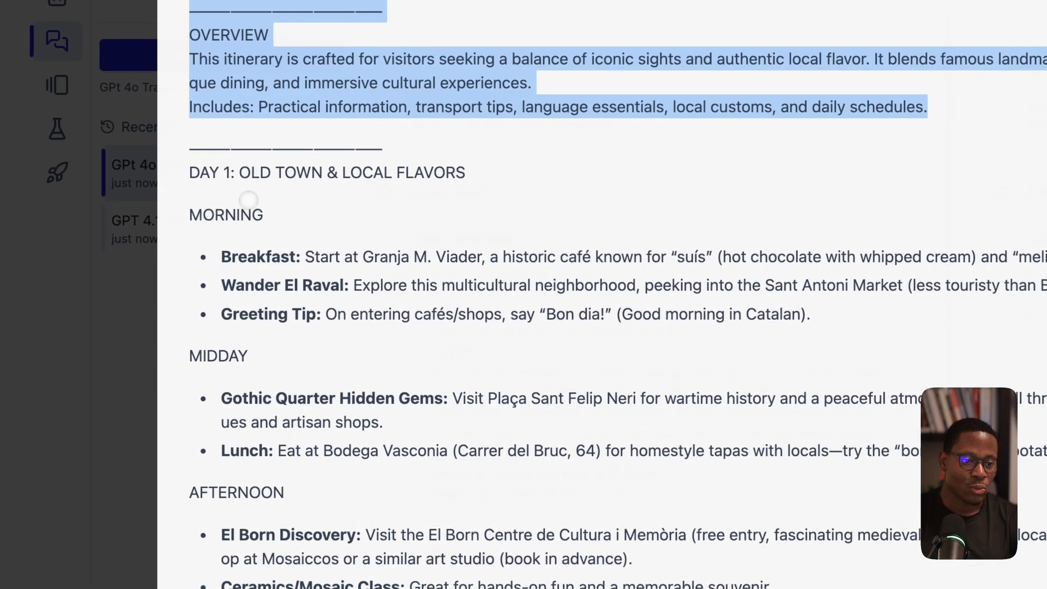
# Step: Scroll through the GPT-4.1 team's fullscreen Barcelona itinerary and highlight the Day 1 sample schedule
pyautogui.scroll(-3)
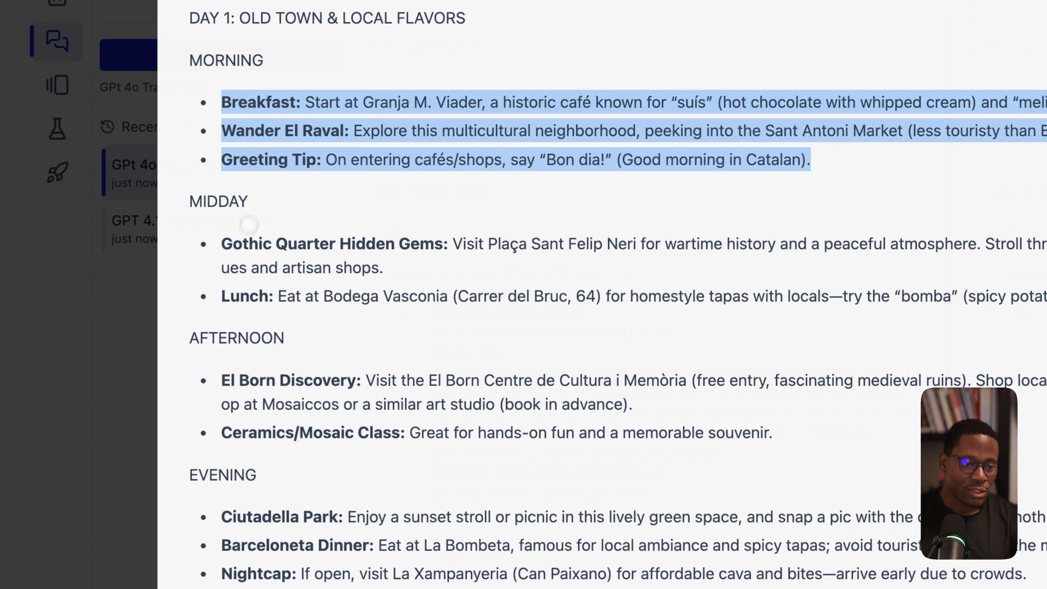
pyautogui.scroll(-3)
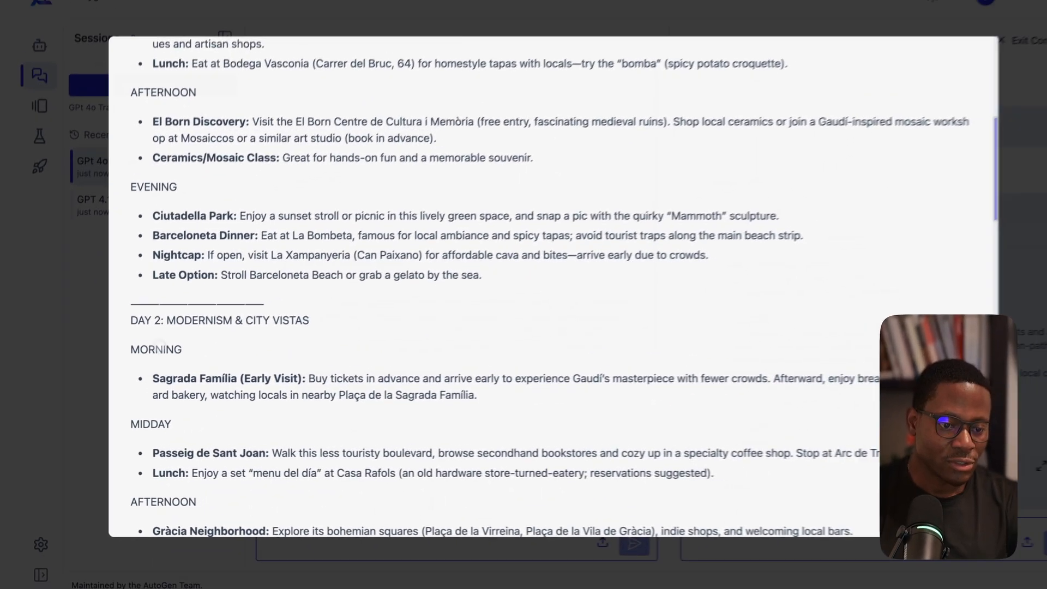
pyautogui.scroll(-3)
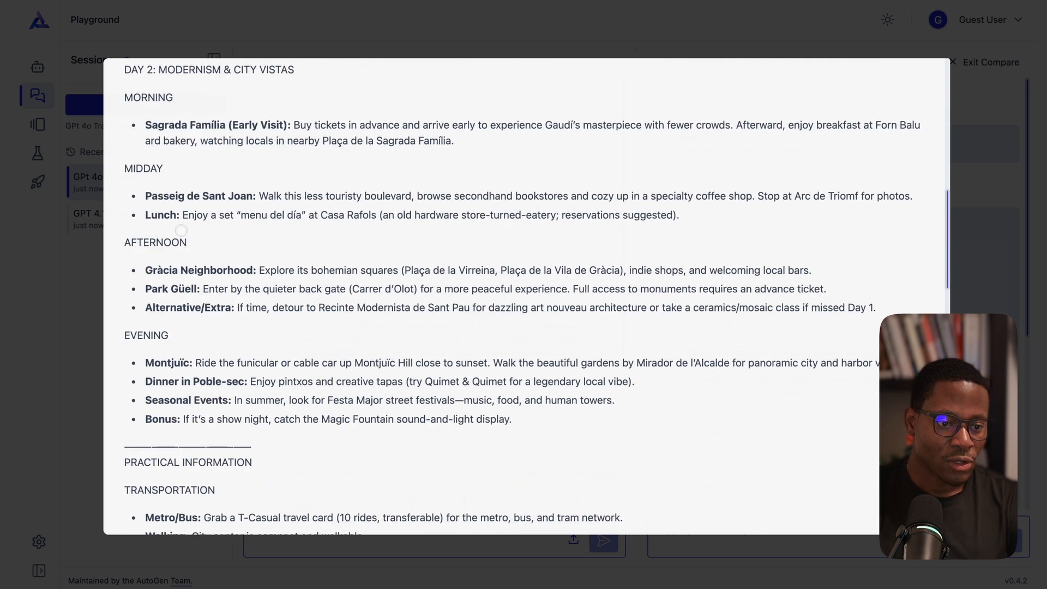
pyautogui.scroll(-3)
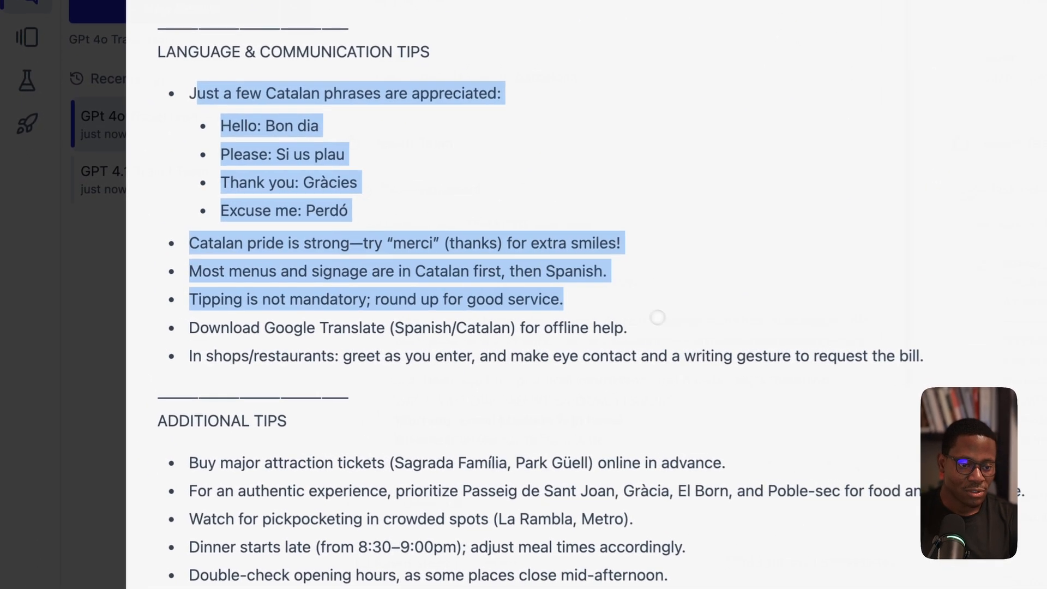
pyautogui.scroll(-3)
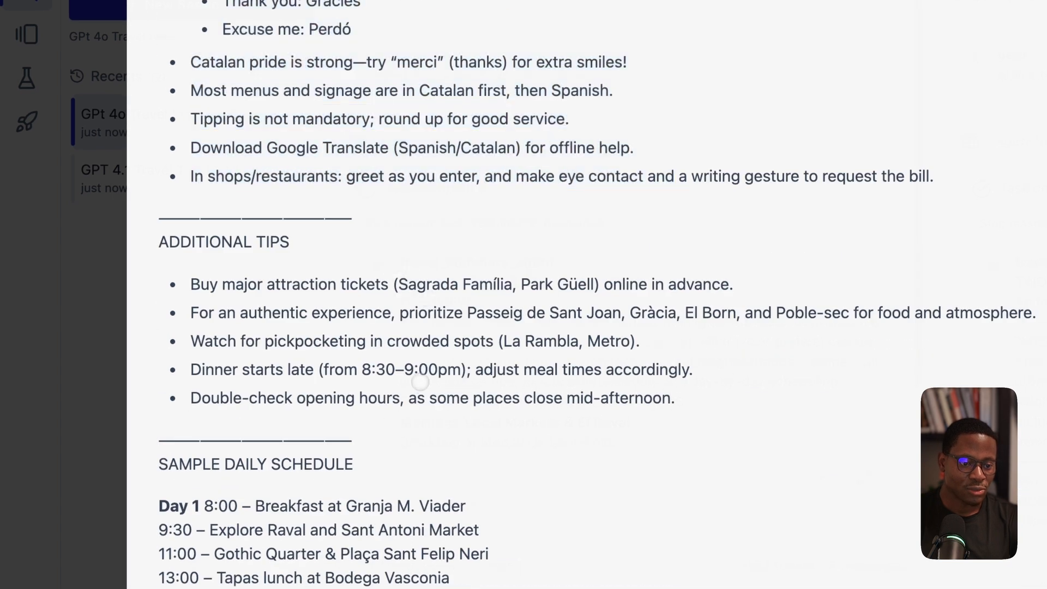
pyautogui.scroll(-3)
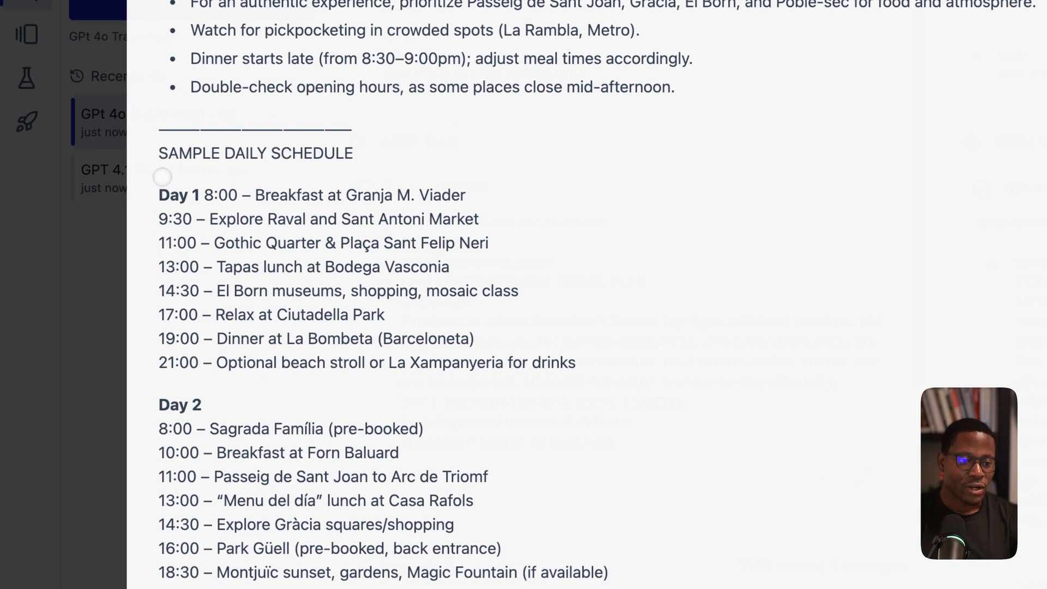
pyautogui.moveTo(159, 194); pyautogui.dragTo(575, 361)
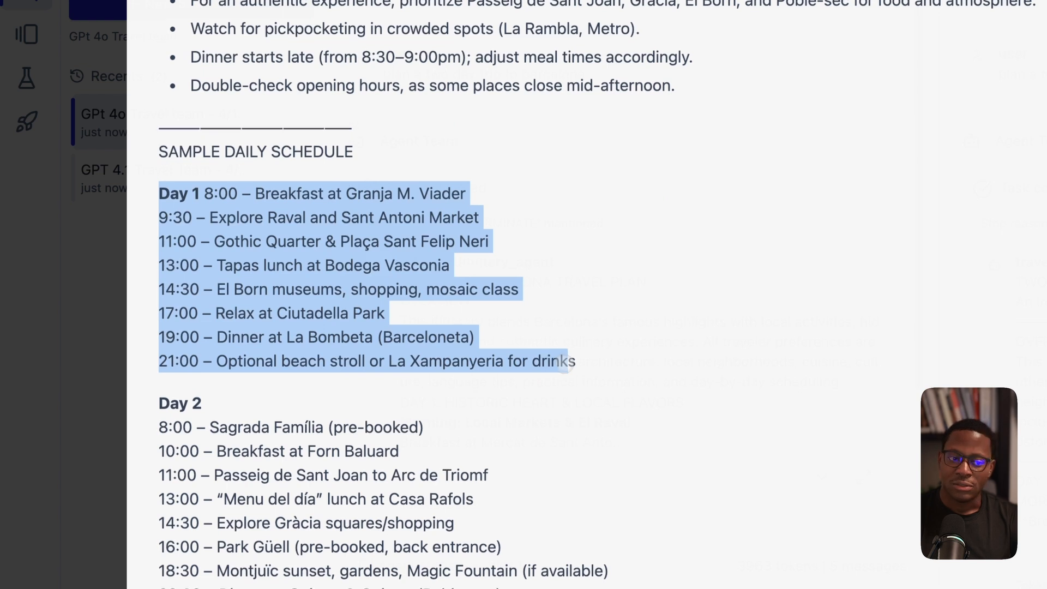
pyautogui.scroll(-3)
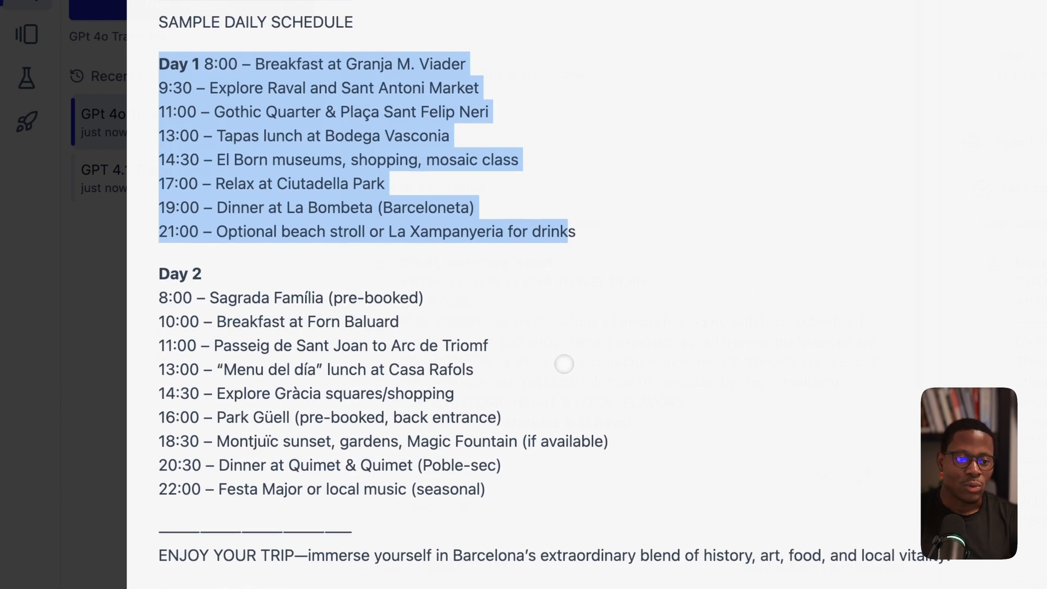
pyautogui.scroll(-3)
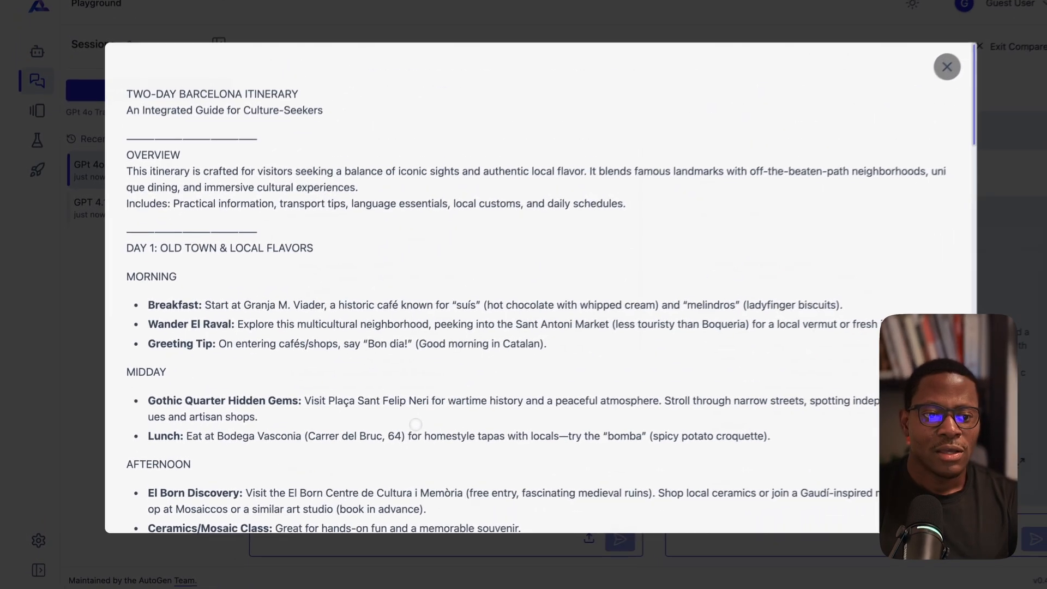
pyautogui.scroll(-3)
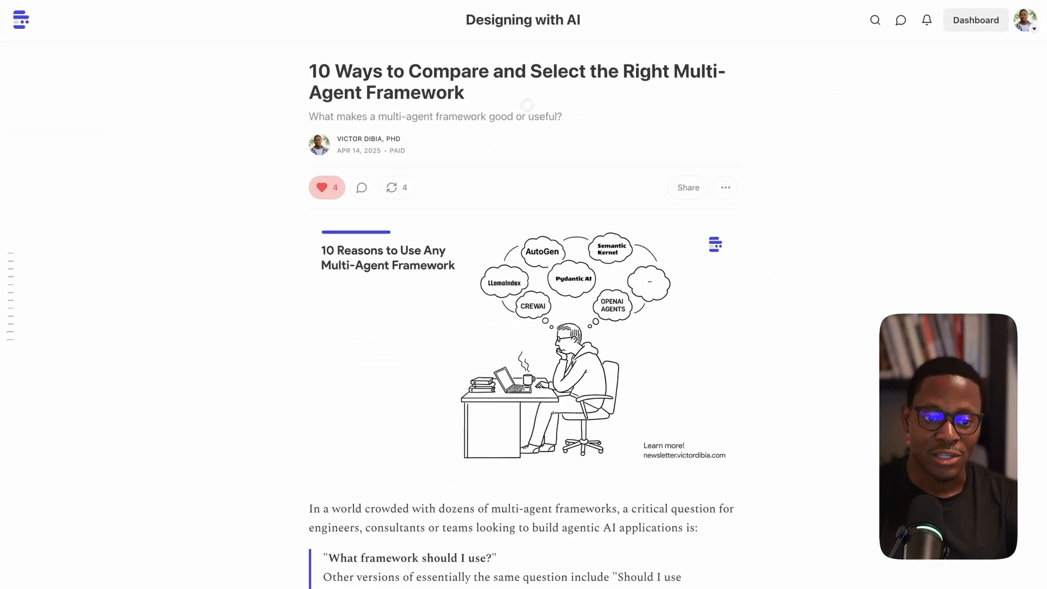
# Step: Scroll down the Substack post '10 Ways to Compare and Select the Right Multi-Agent Framework'
pyautogui.scroll(-3)
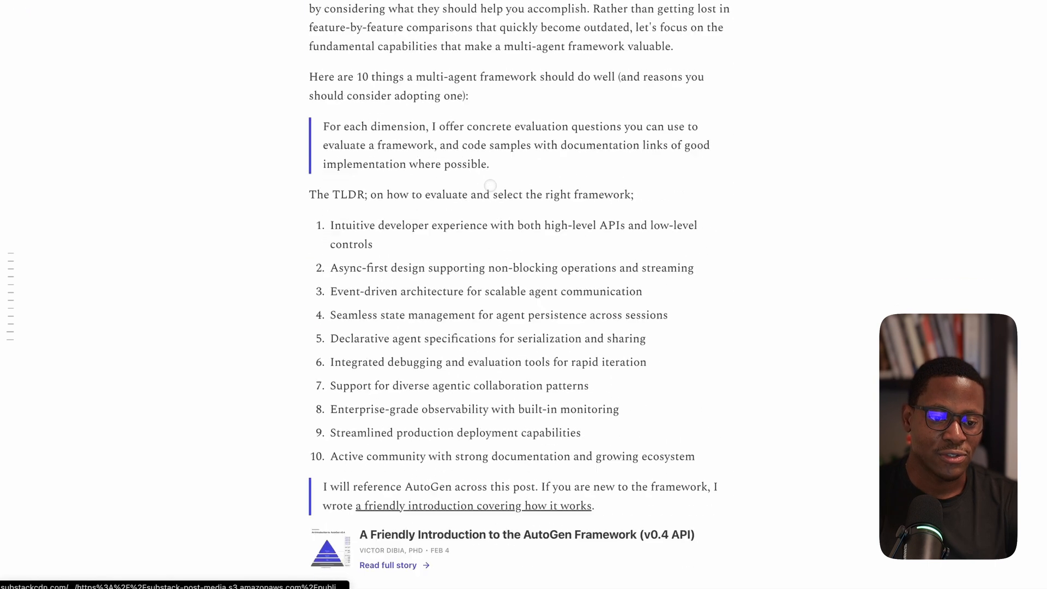
pyautogui.scroll(-3)
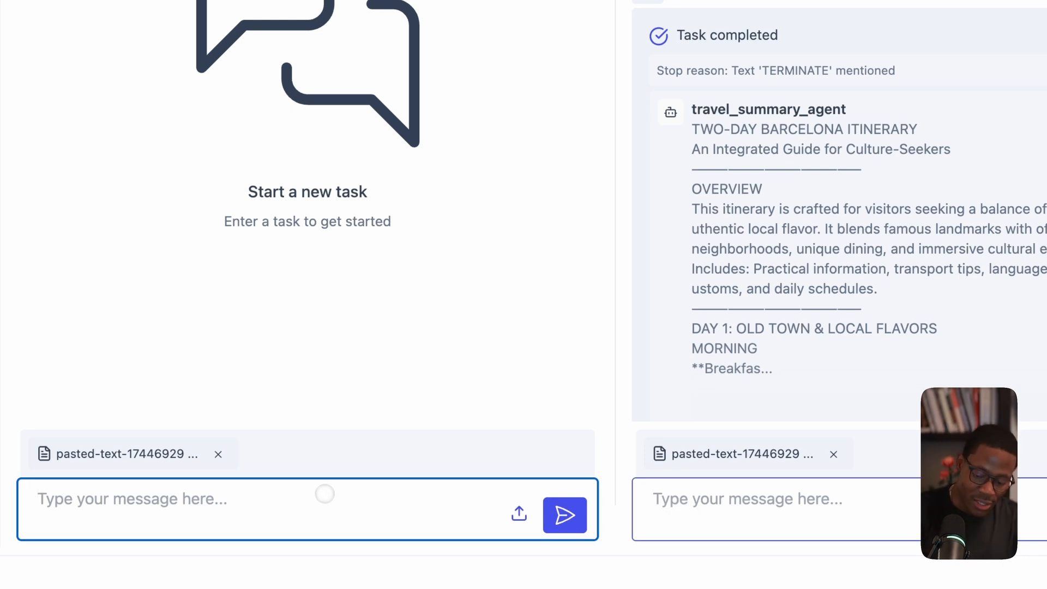
# Step: Type 'conduct a research report that evaluates autogen on each of the dimension in the json file.' into the compare-mode boxes
pyautogui.write('conduct a research report that')
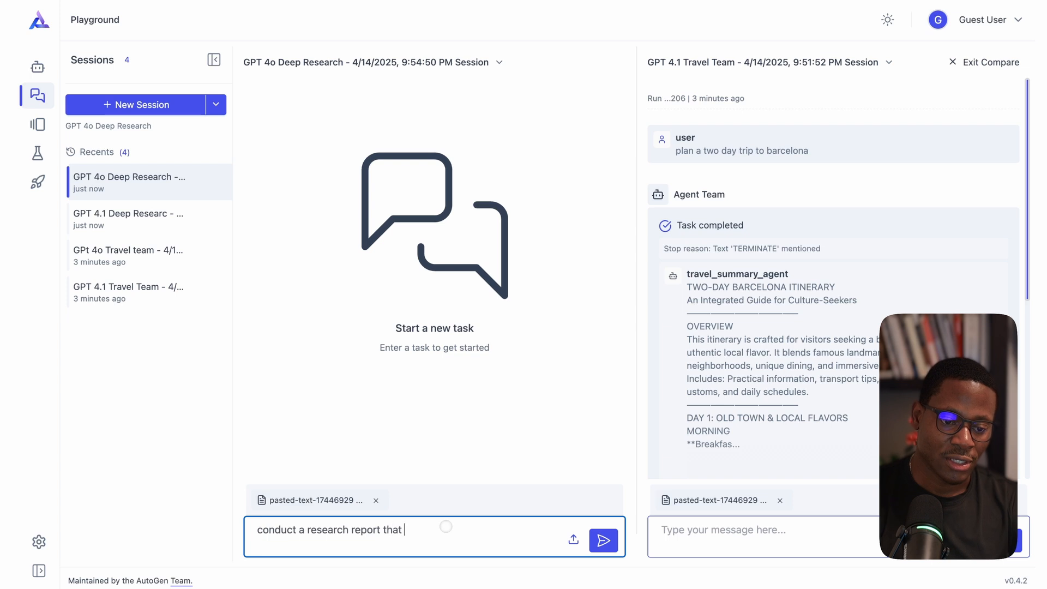
pyautogui.write('evaluates autogen on each of the')
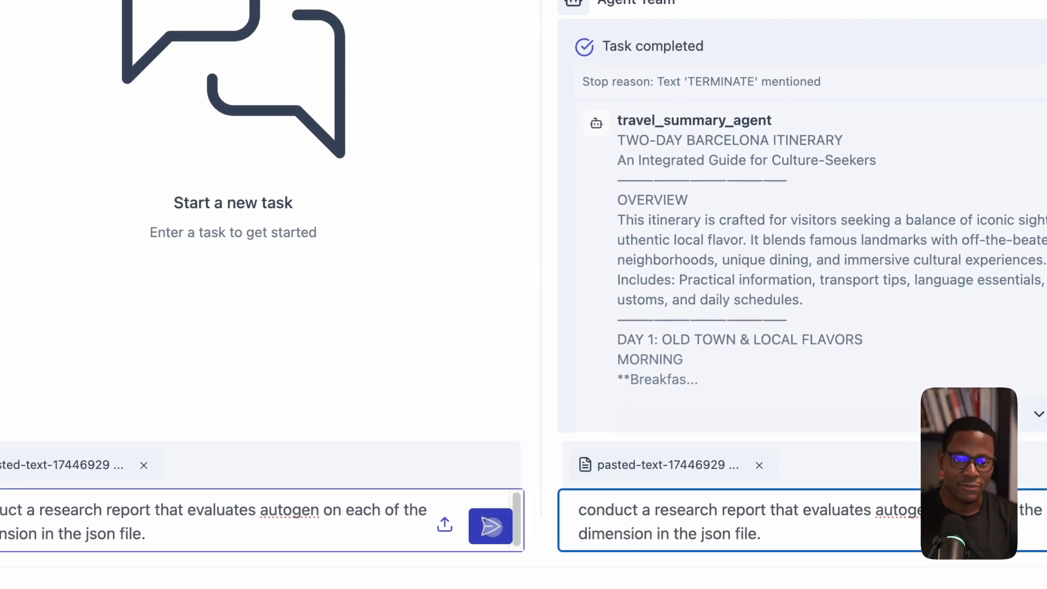
# Step: Send the AutoGen evaluation task in the GPT 4o and GPT 4.1 Deep Research sessions
pyautogui.click(560, 93)
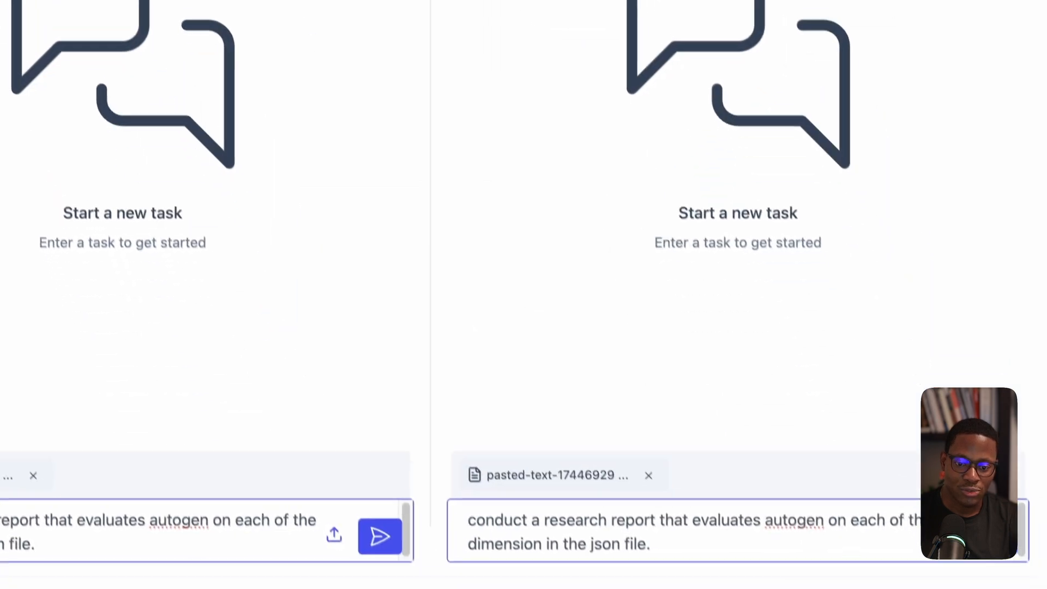
pyautogui.click(379, 537)
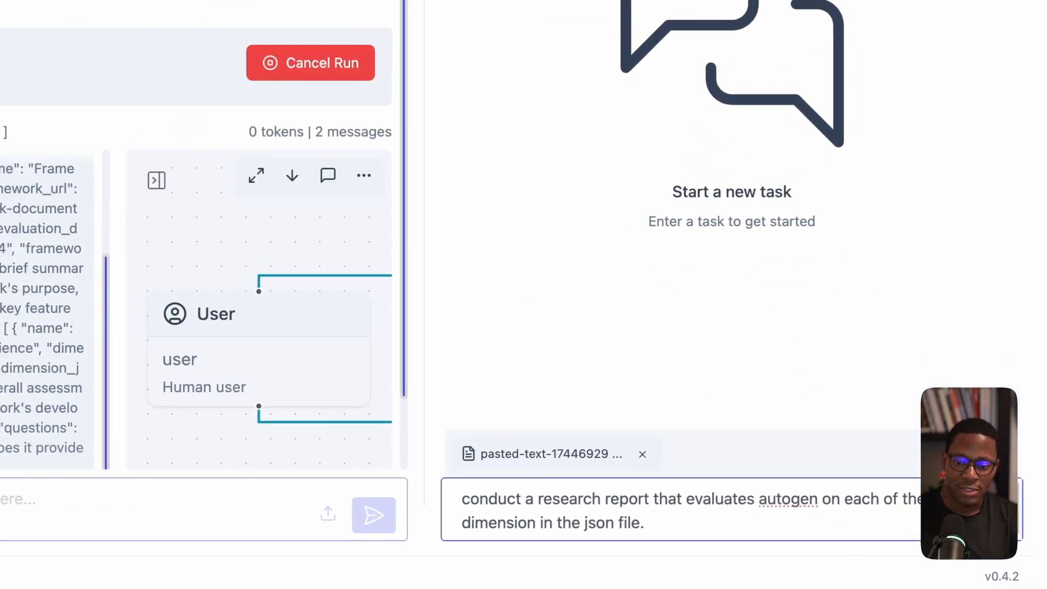
pyautogui.click(373, 514)
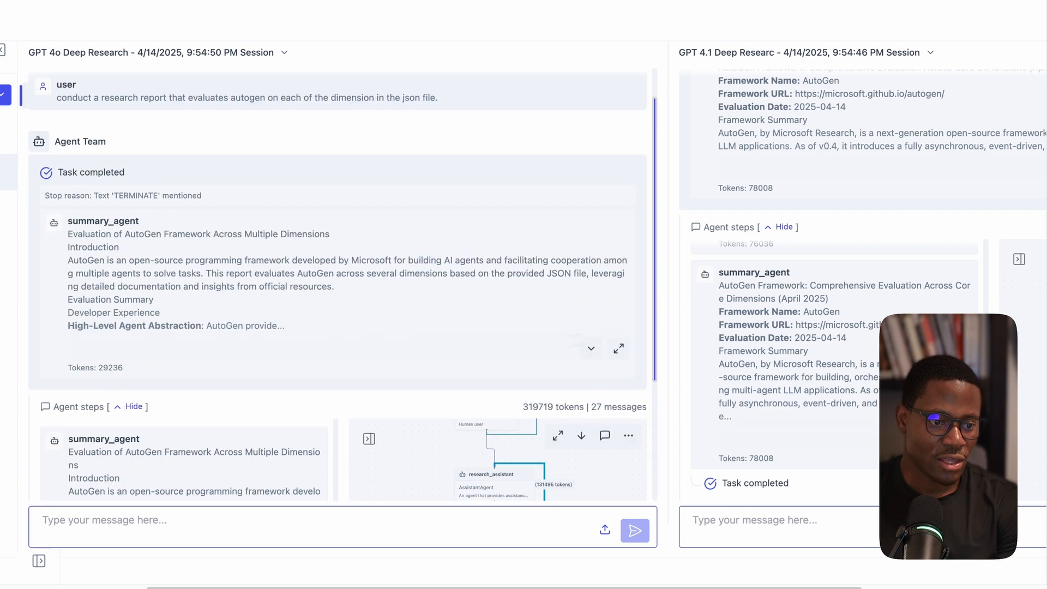
pyautogui.scroll(-3)
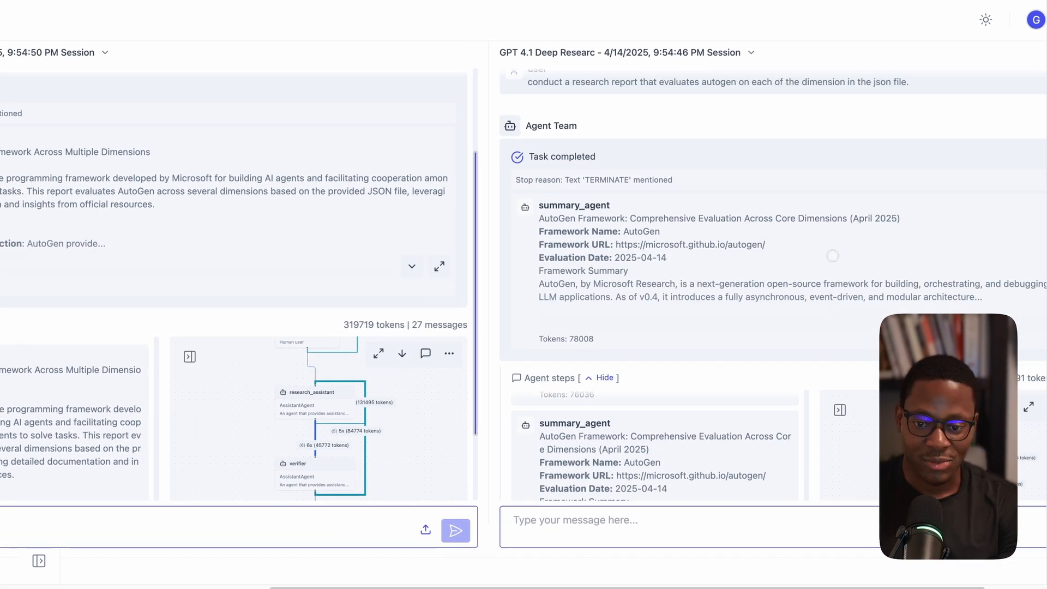
pyautogui.scroll(-3)
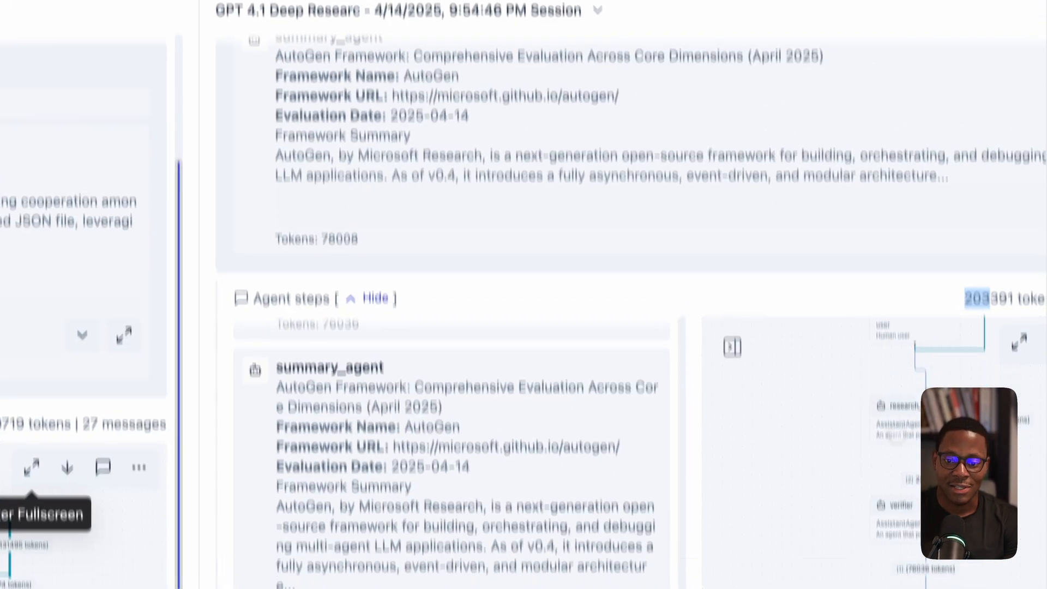
pyautogui.click(1015, 343)
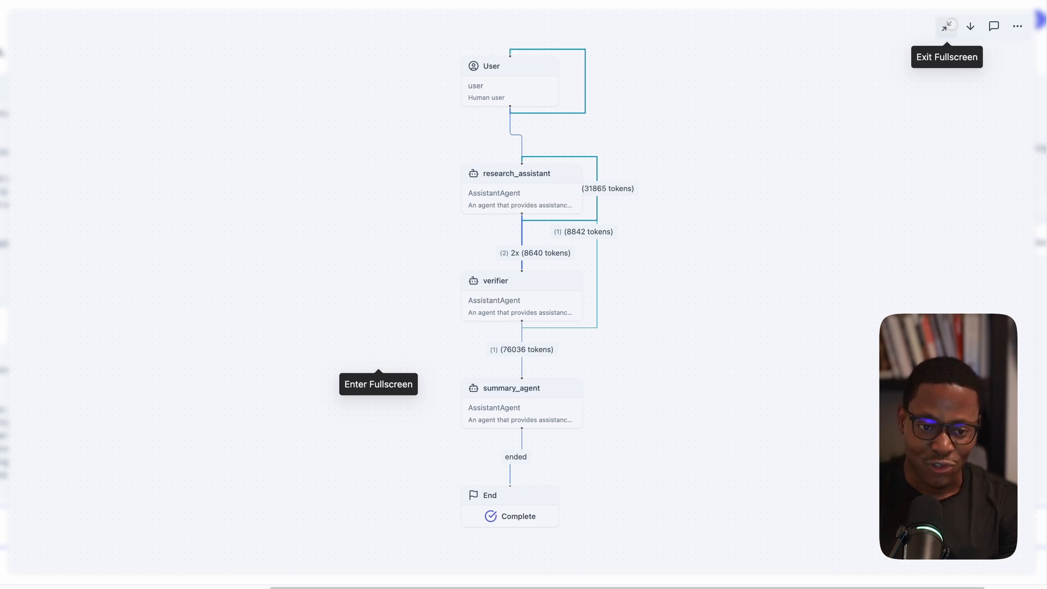
pyautogui.click(947, 26)
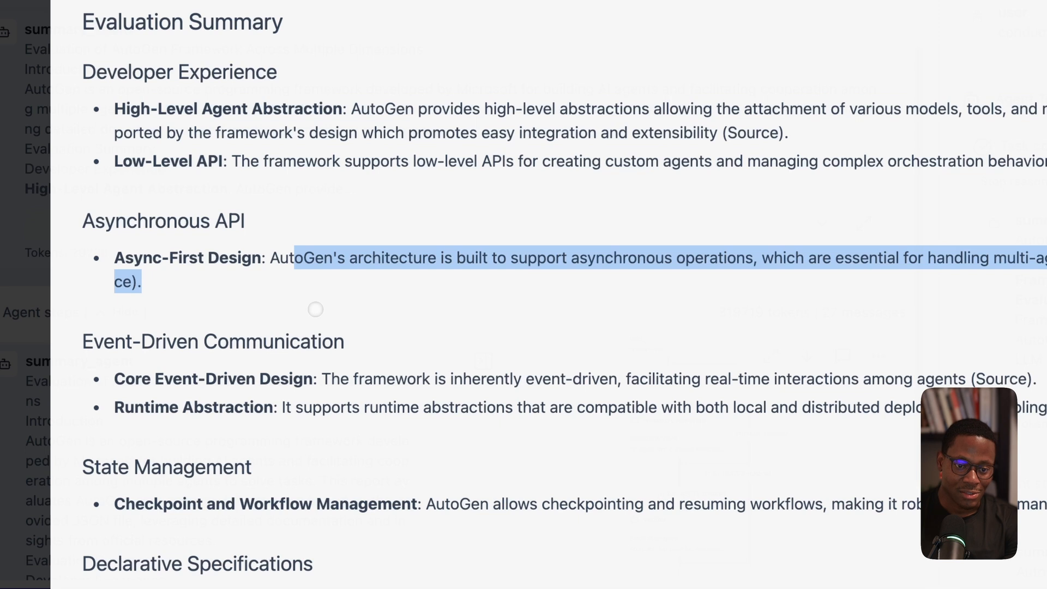
# Step: Scroll through the GPT-4o team's AutoGen evaluation report down to its conclusion
pyautogui.scroll(-3)
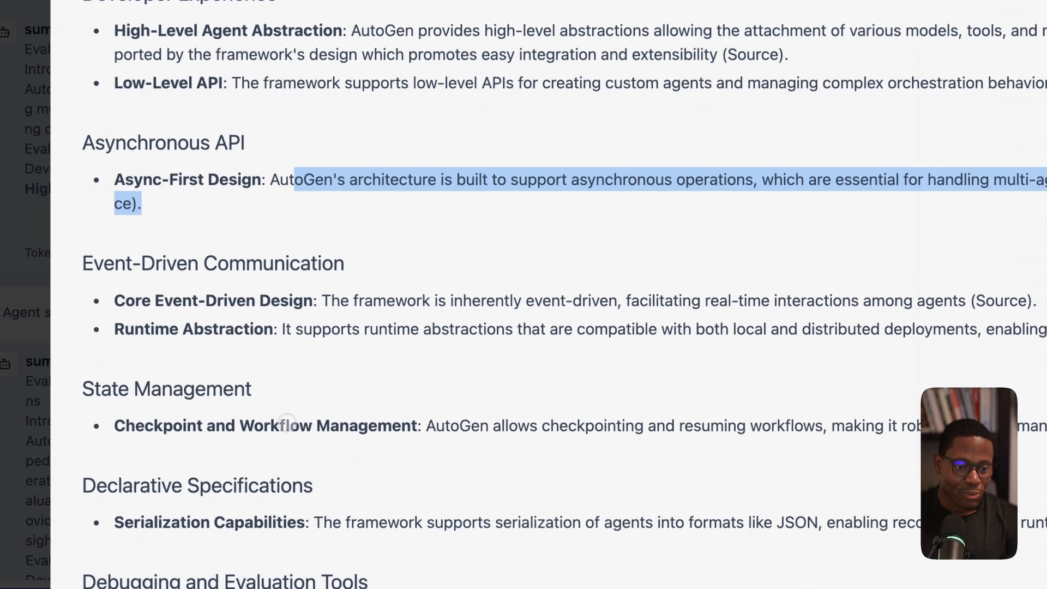
pyautogui.scroll(-3)
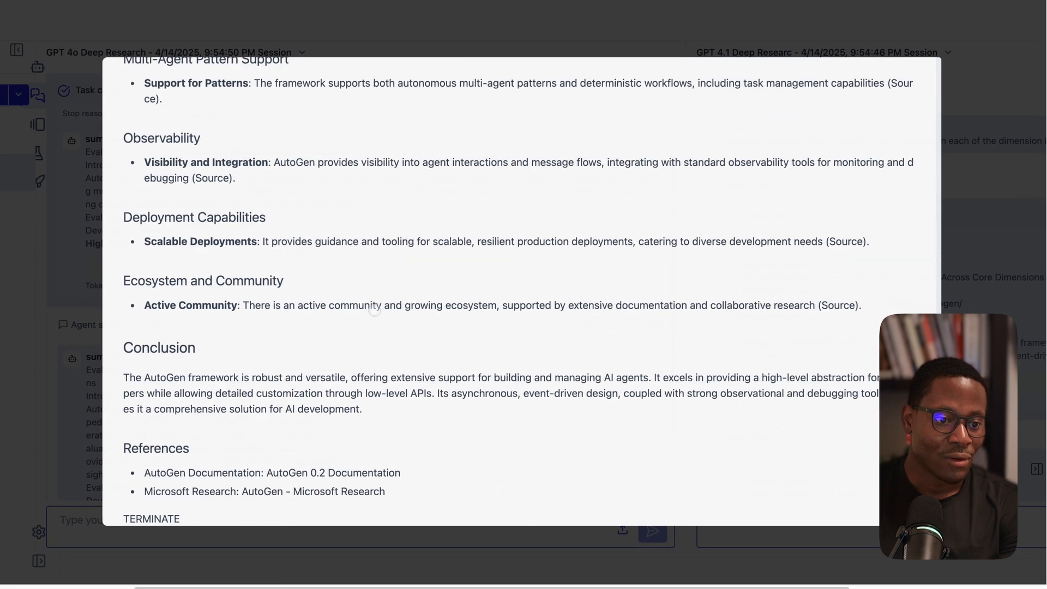
pyautogui.scroll(-3)
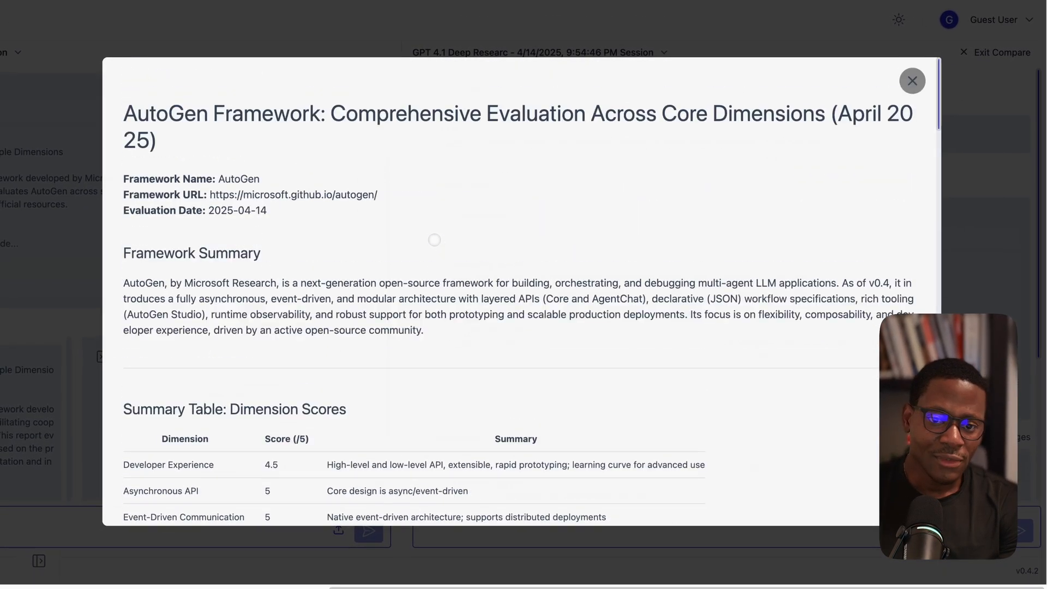
# Step: Scroll through GPT-4.1's evaluation report from the dimension score table down to its references
pyautogui.scroll(-3)
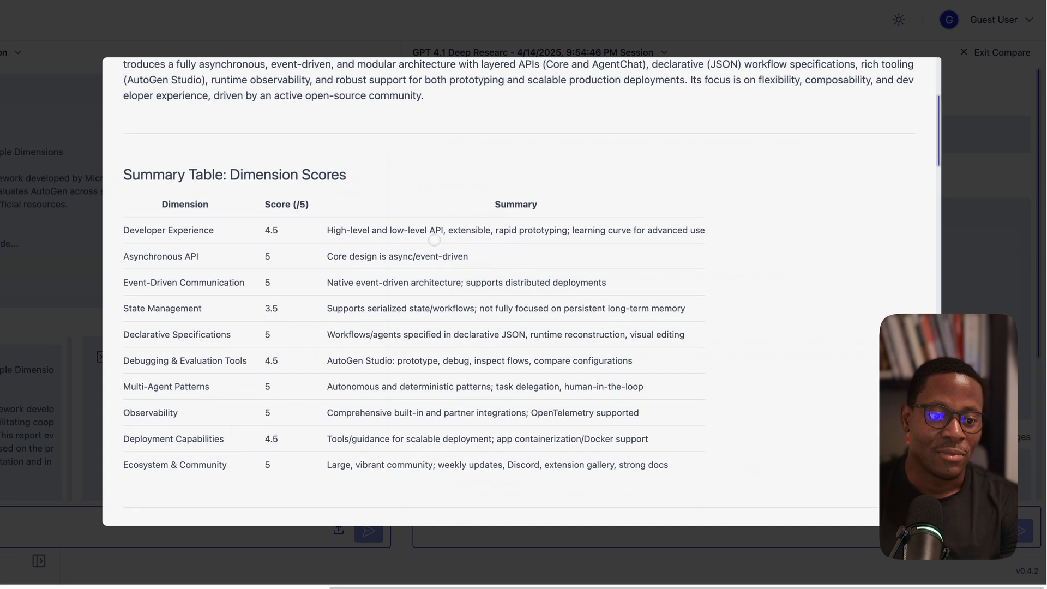
pyautogui.scroll(-3)
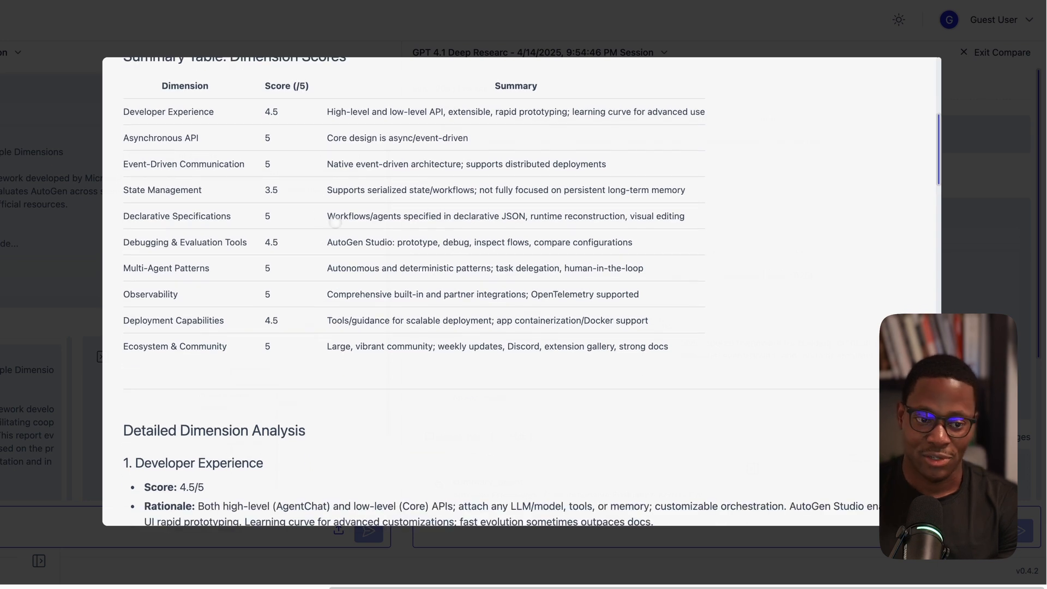
pyautogui.scroll(-3)
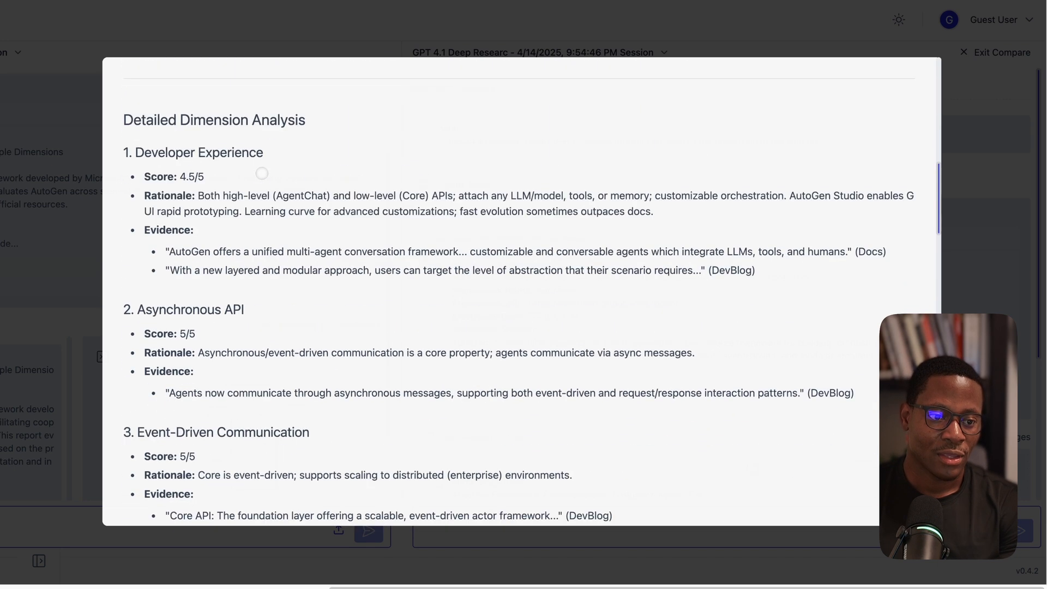
pyautogui.scroll(-3)
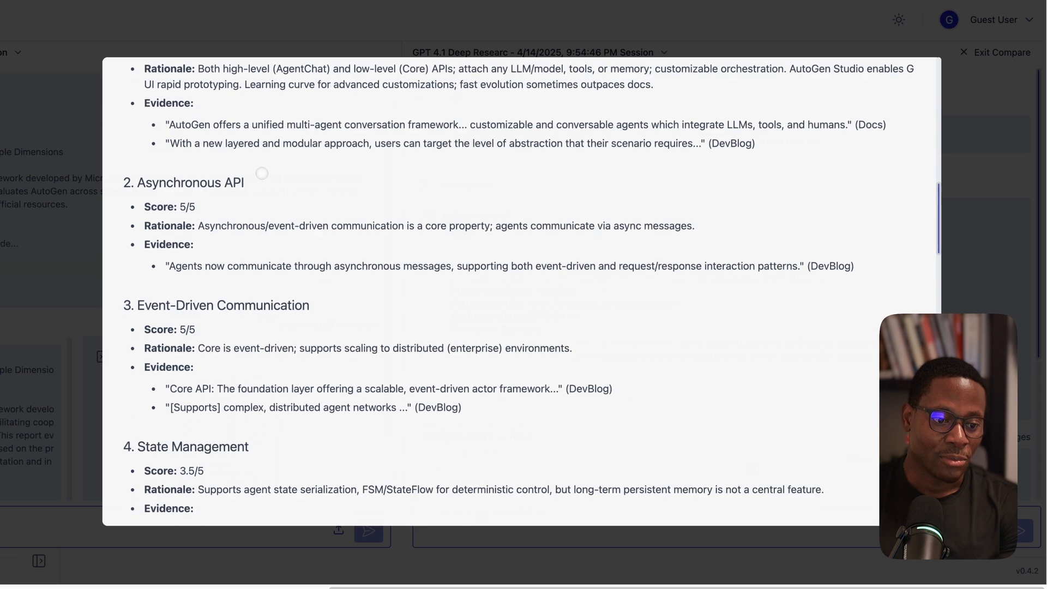
pyautogui.scroll(-3)
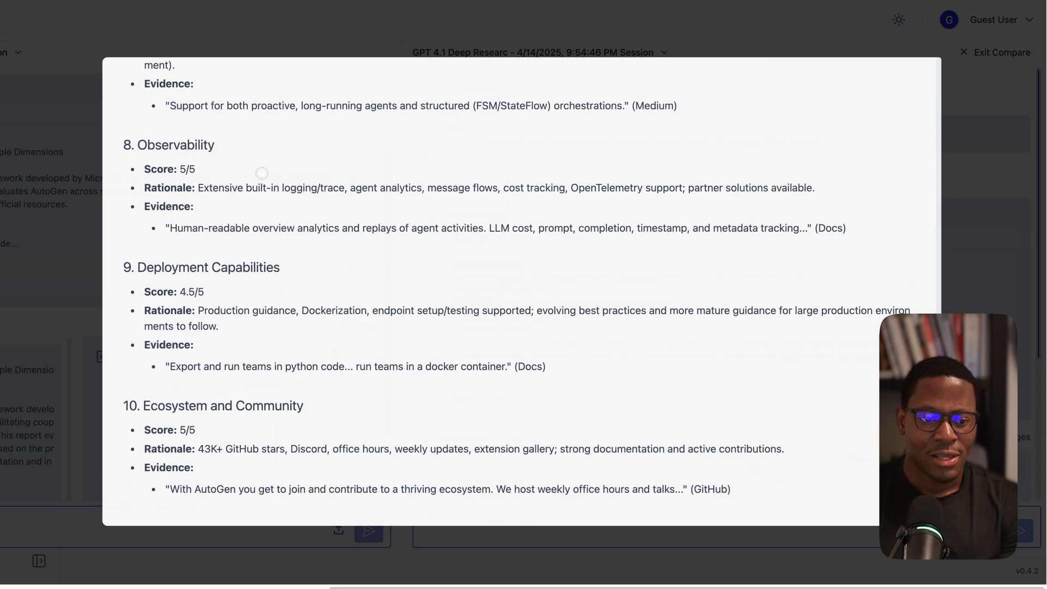
pyautogui.scroll(-3)
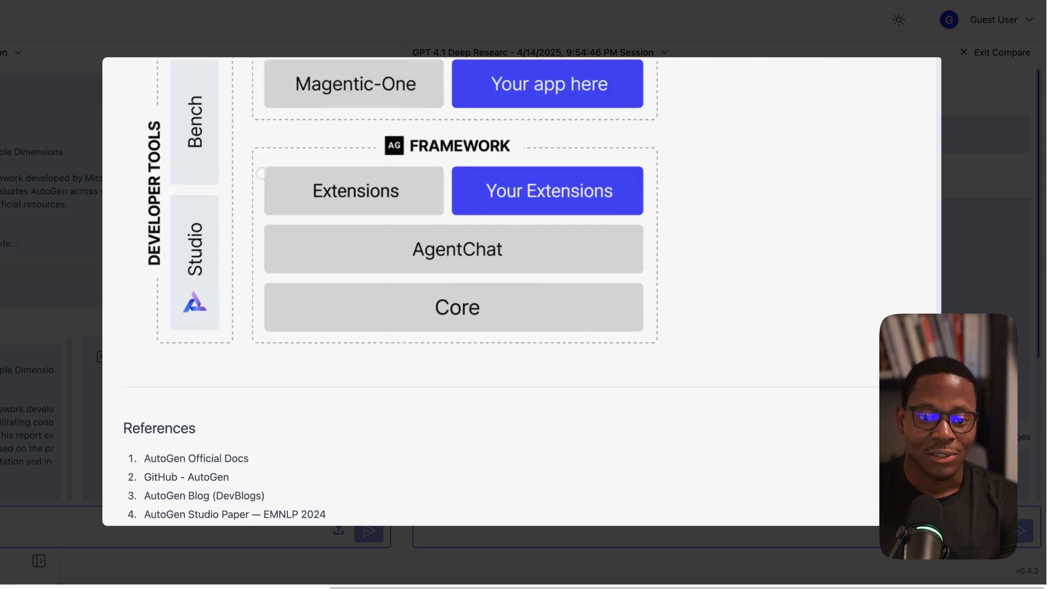
pyautogui.scroll(-3)
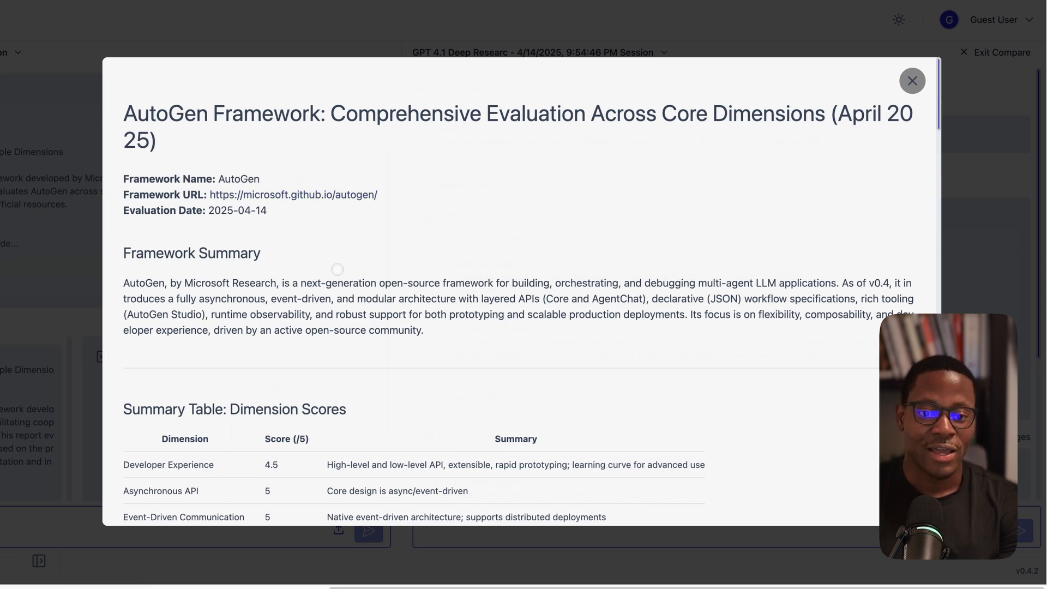
pyautogui.scroll(-3)
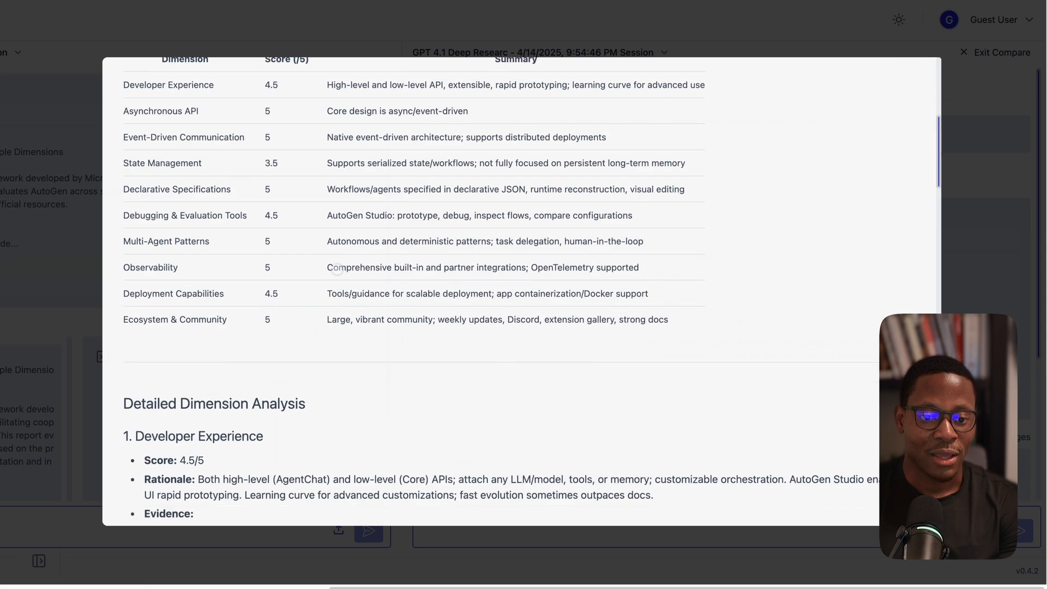
pyautogui.scroll(-3)
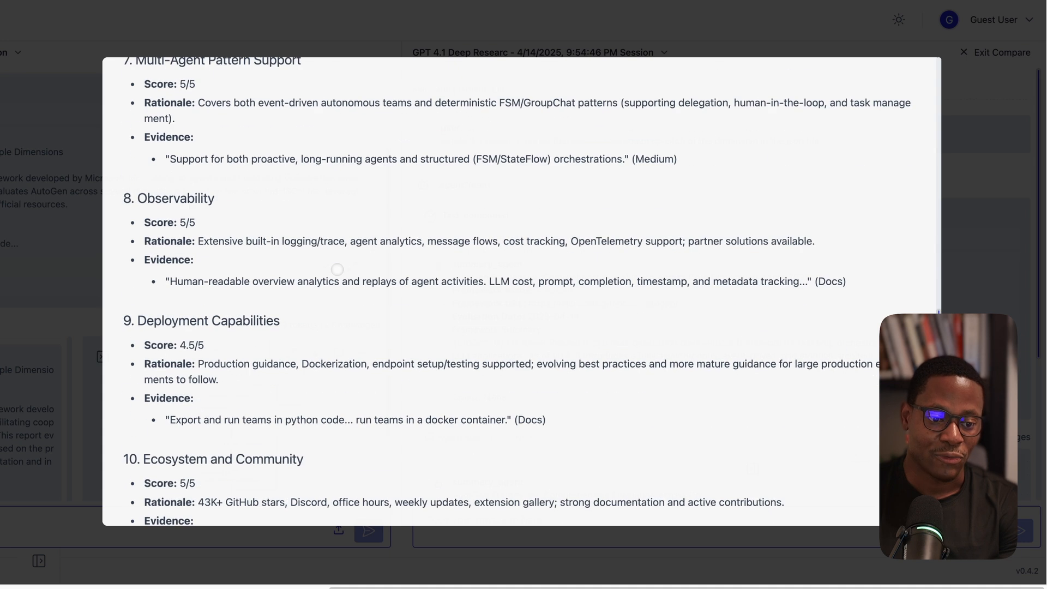
pyautogui.scroll(-3)
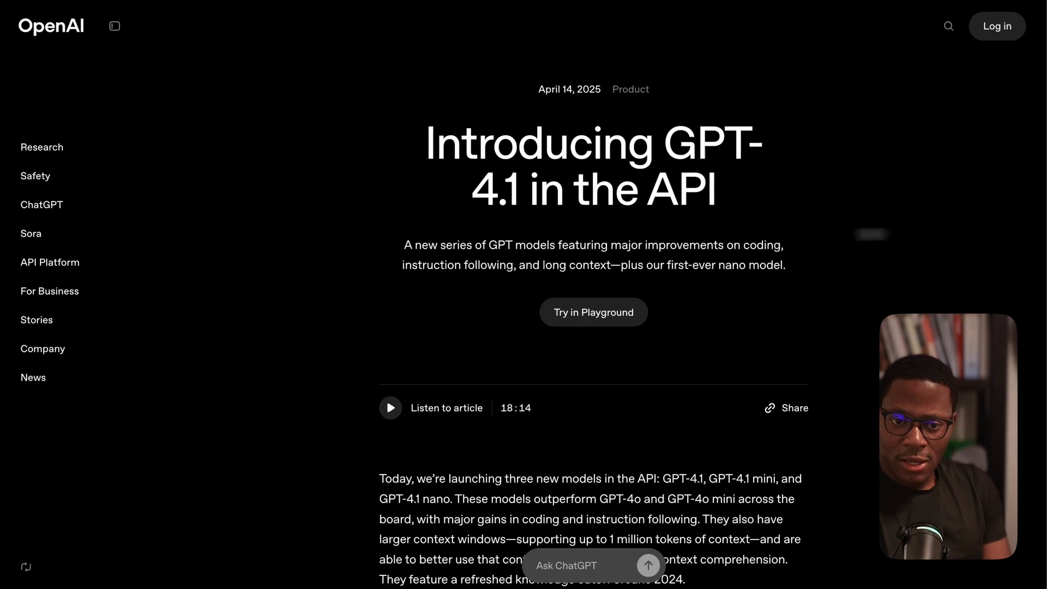
pyautogui.moveTo(629, 242)
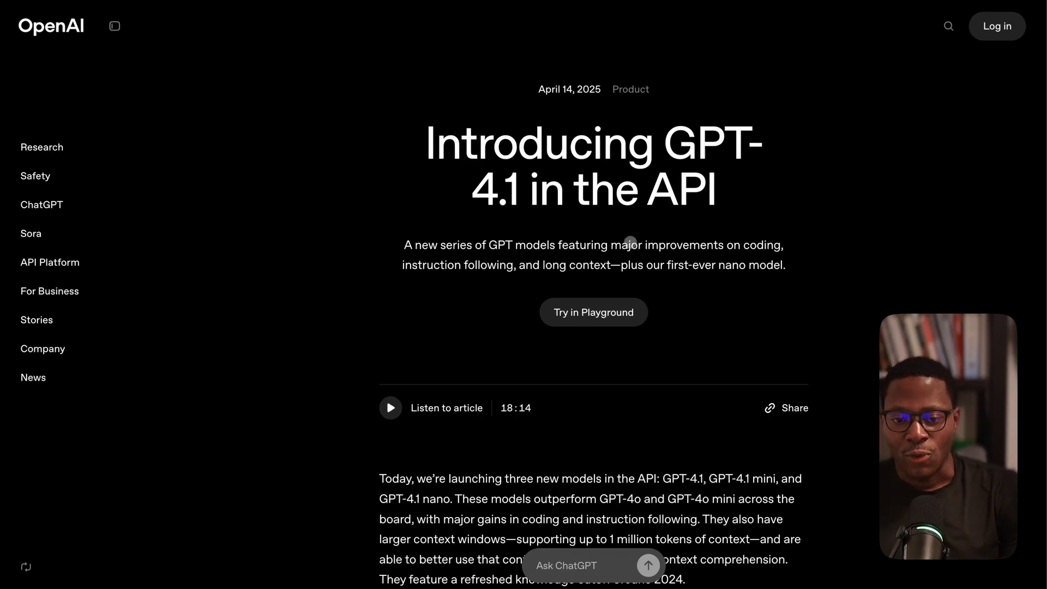